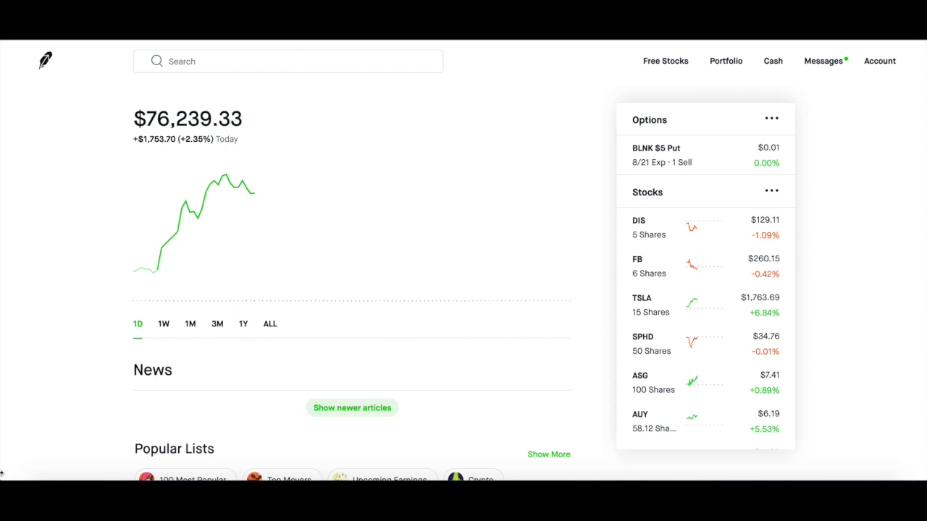
mouse_move(254, 193)
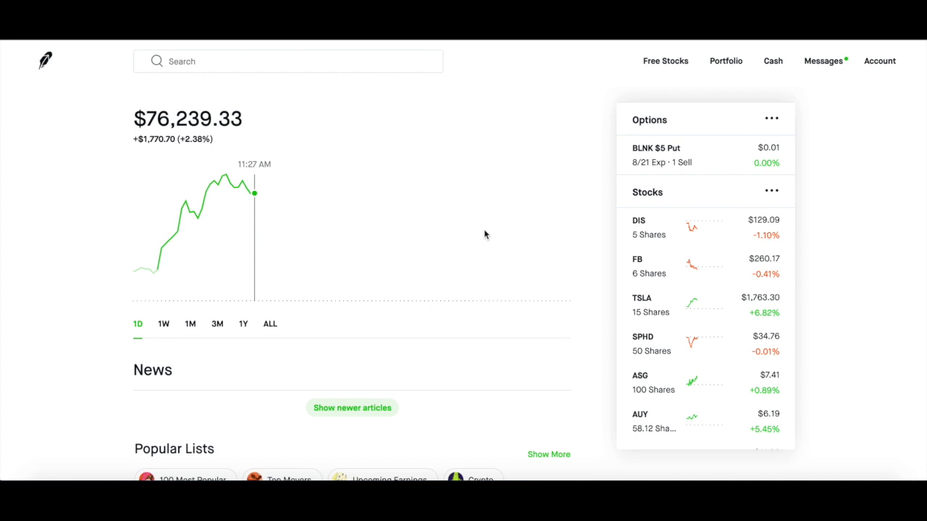
mouse_move(659, 253)
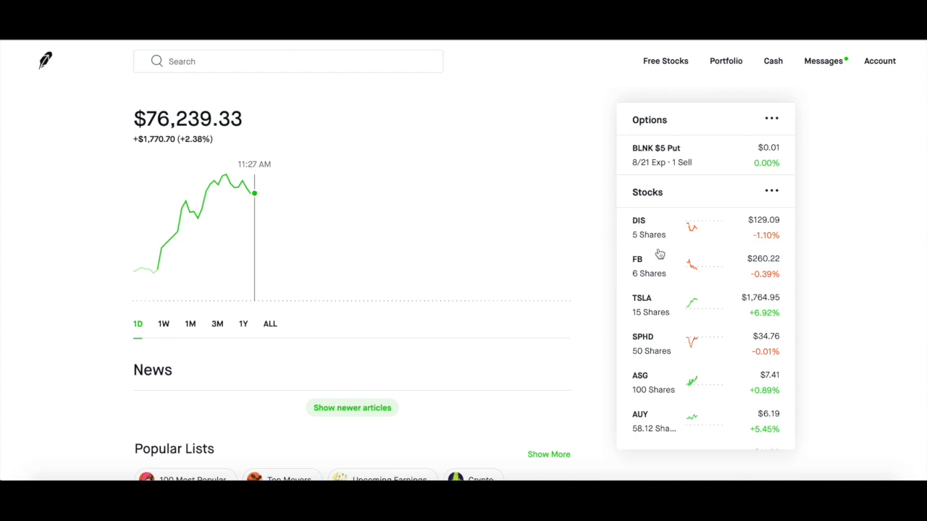
mouse_move(538, 219)
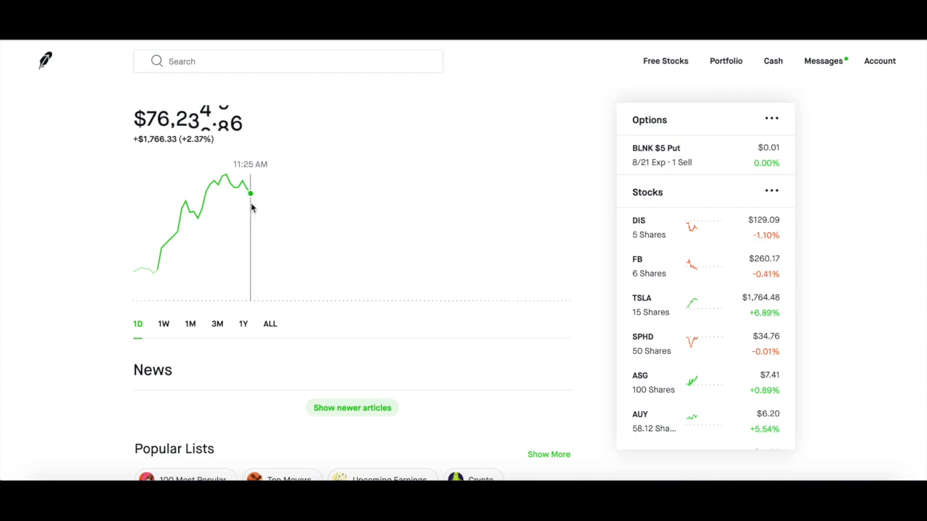
mouse_move(314, 307)
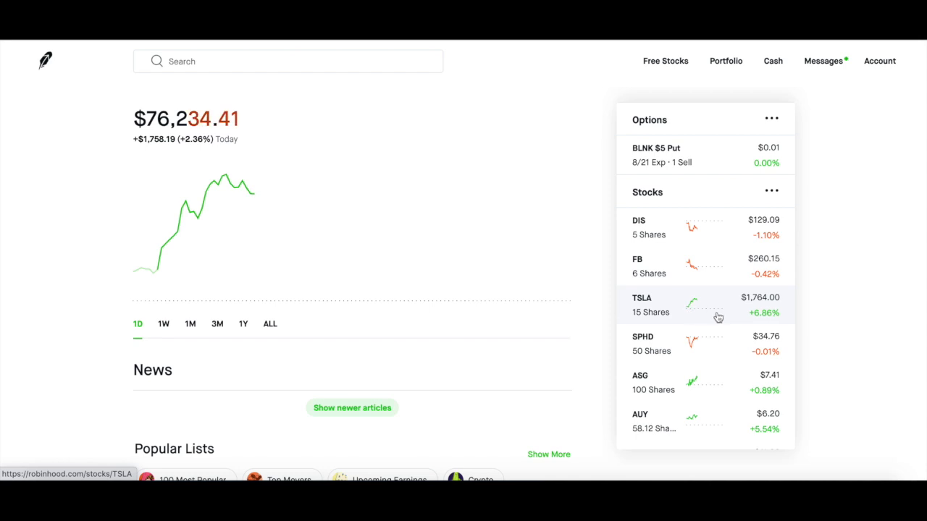
mouse_move(725, 317)
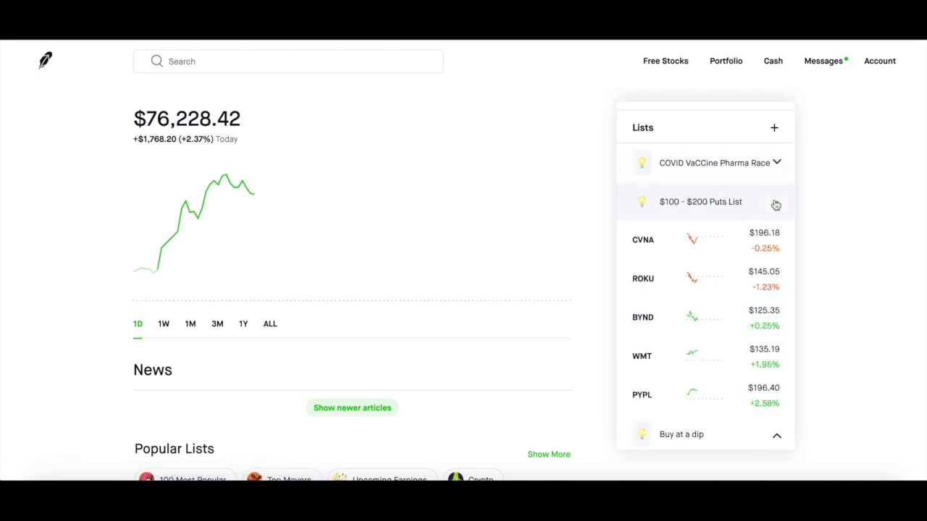
Step: Collapse the other put watchlists, reach the $200 - $400 Puts List and open Wayfair (W)
left_click(701, 201)
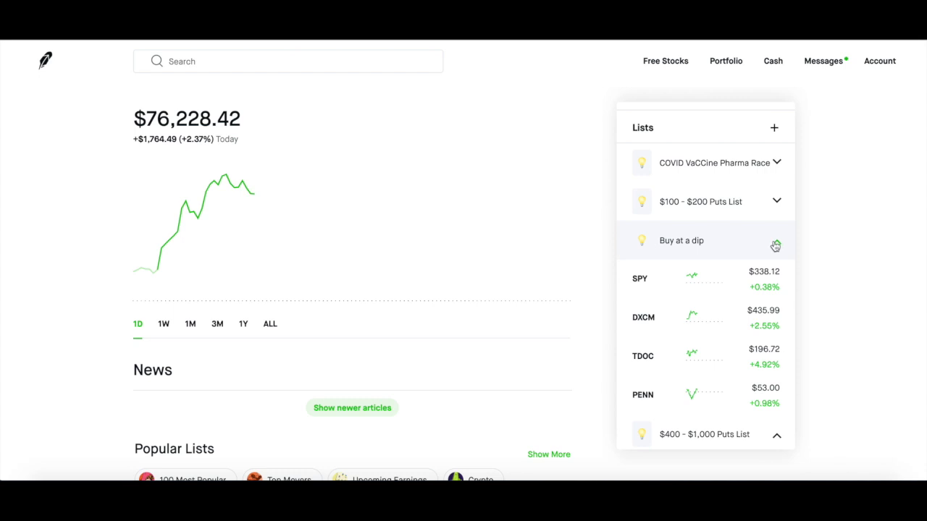
left_click(776, 244)
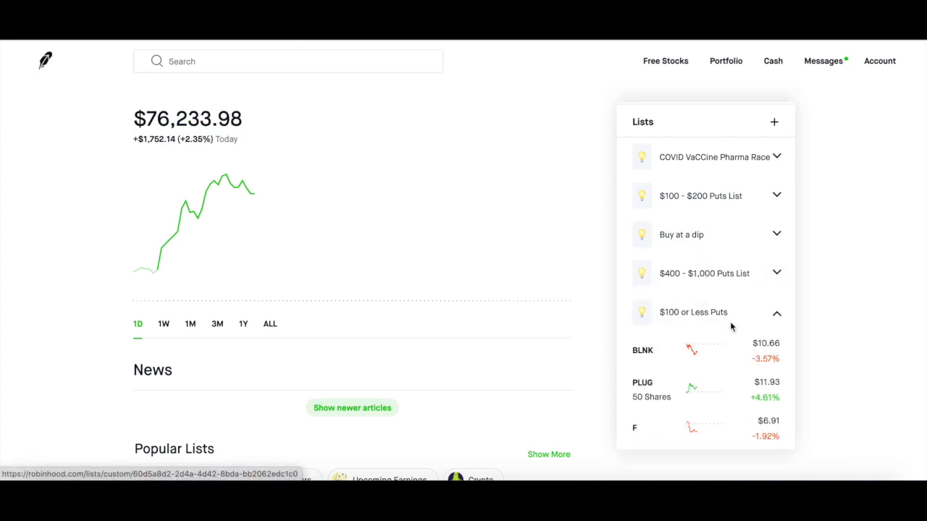
left_click(776, 312)
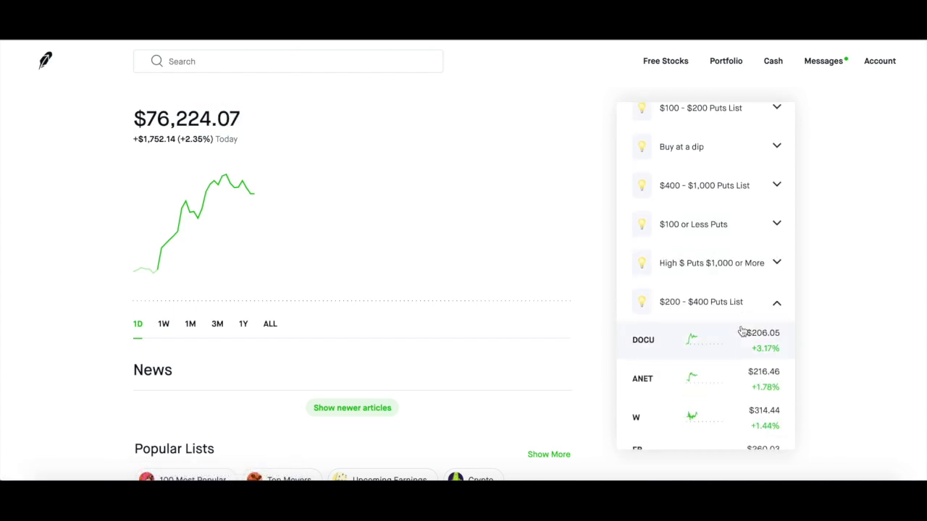
scroll("down", 3)
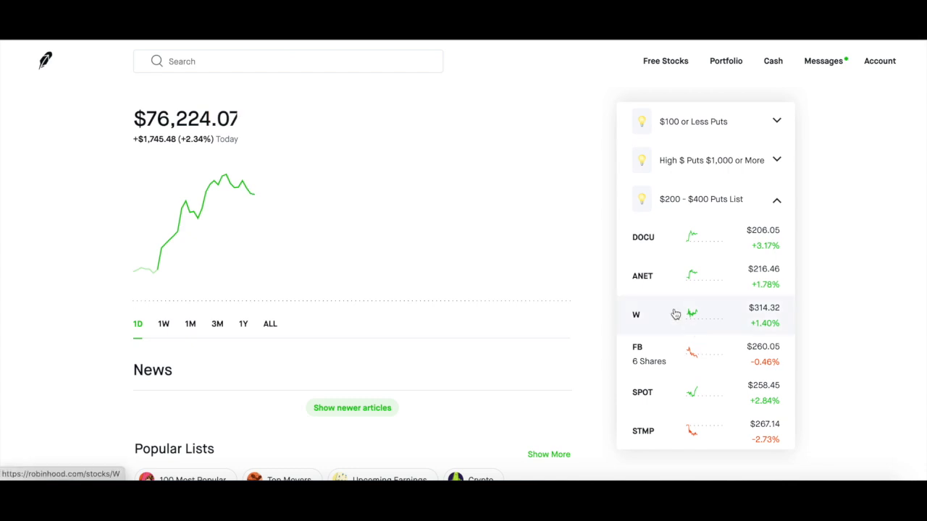
left_click(636, 315)
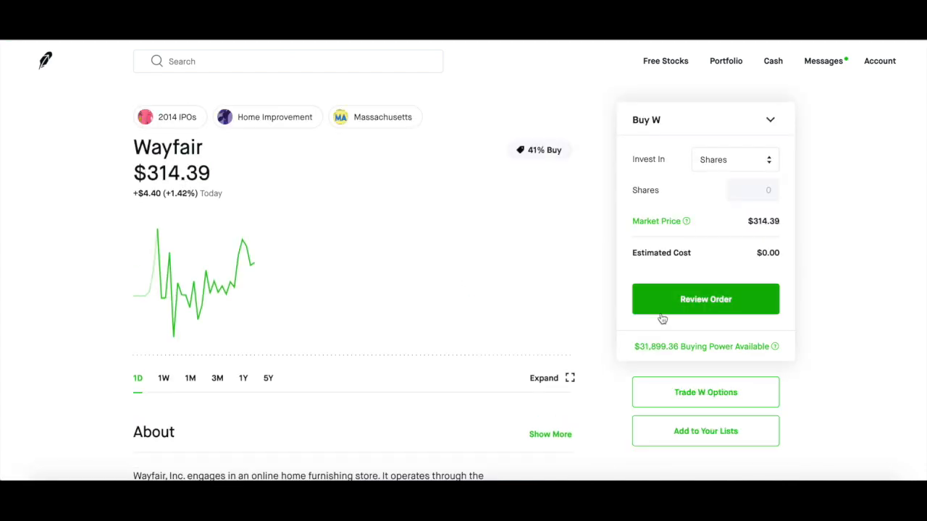
mouse_move(523, 300)
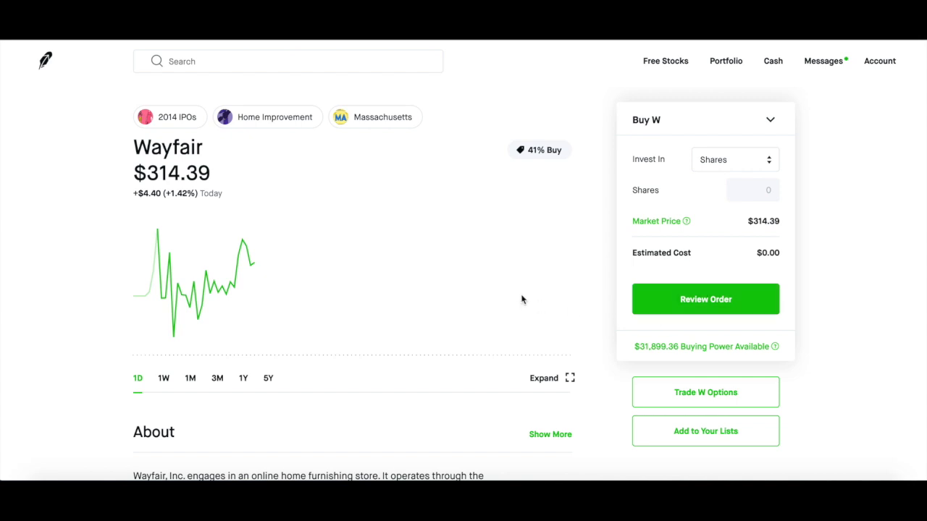
mouse_move(87, 328)
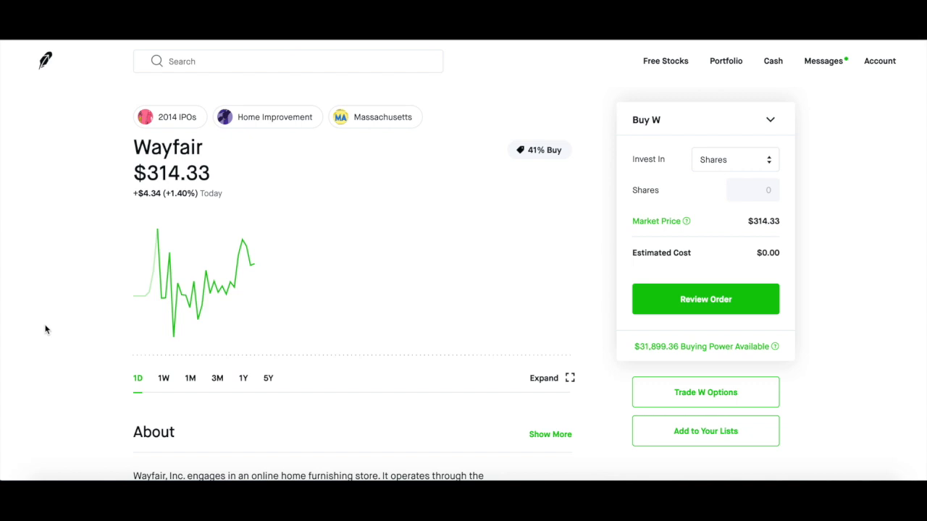
scroll("down", 3)
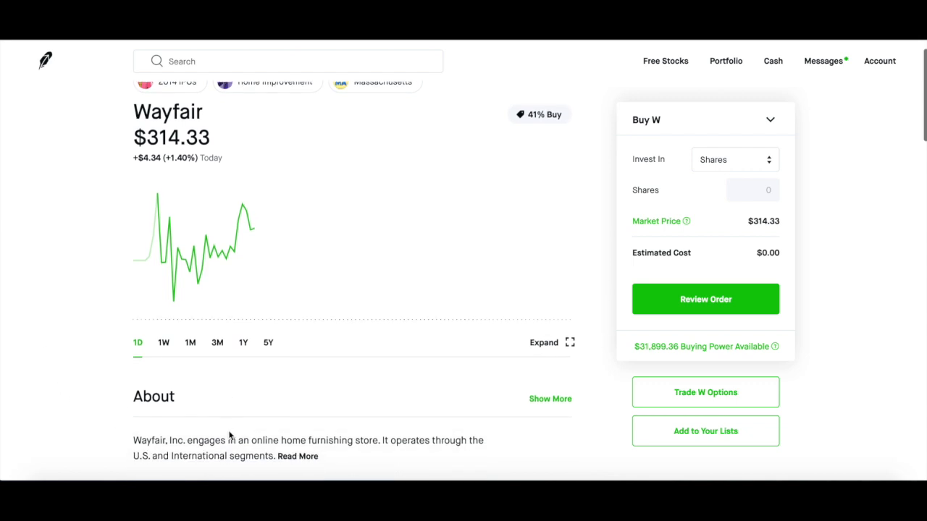
left_click(268, 342)
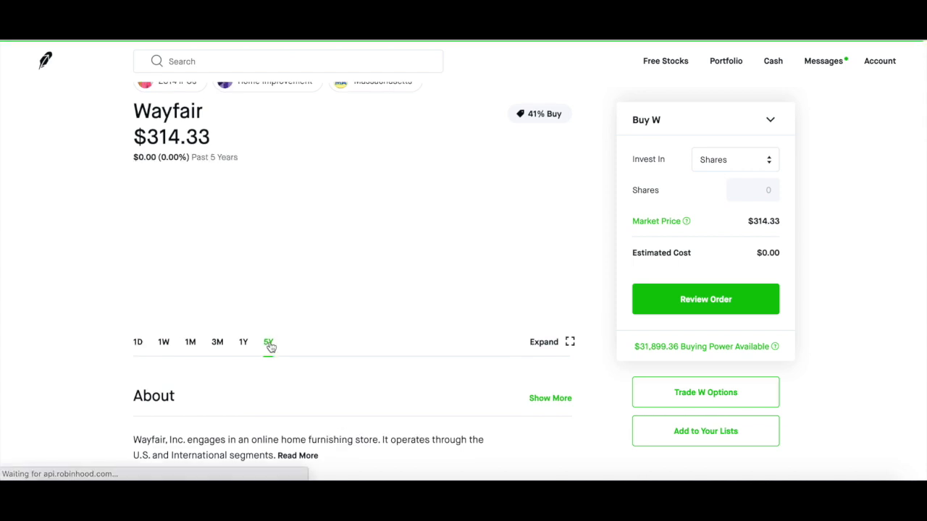
left_click(269, 341)
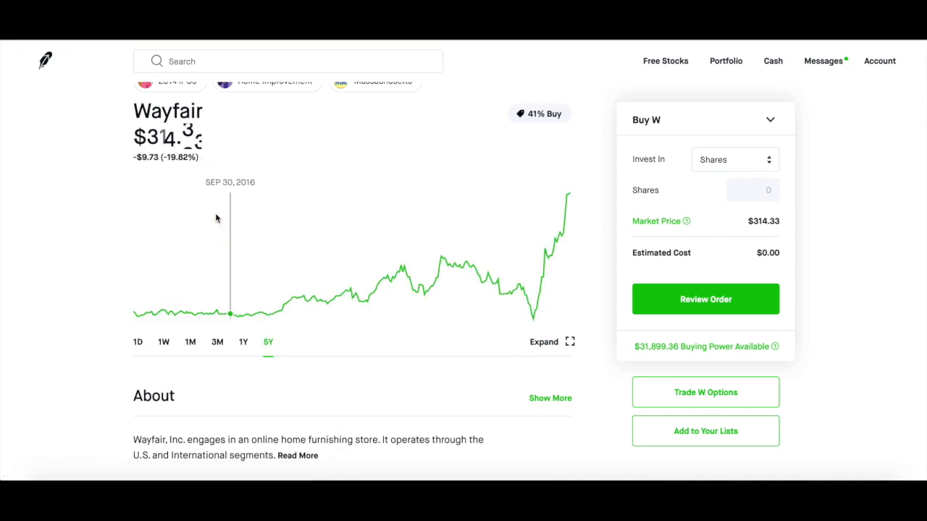
mouse_move(129, 233)
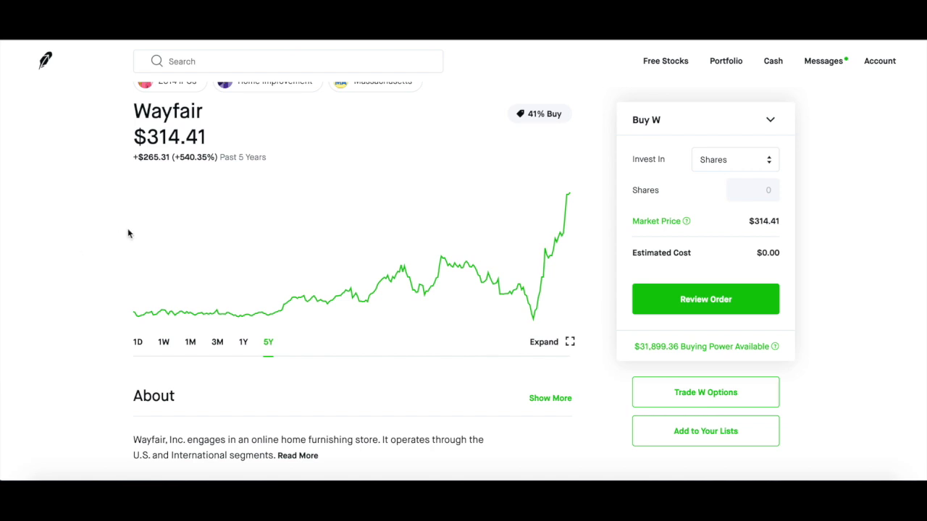
mouse_move(88, 171)
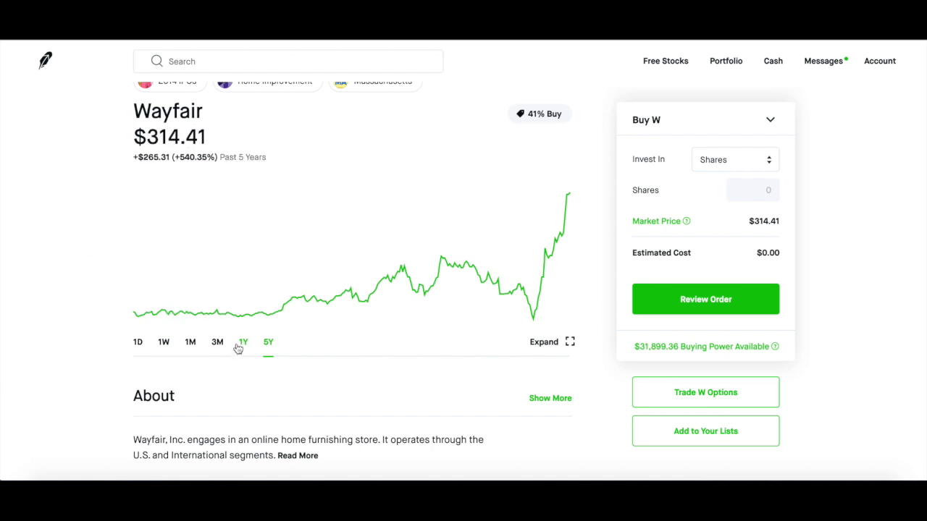
left_click(243, 343)
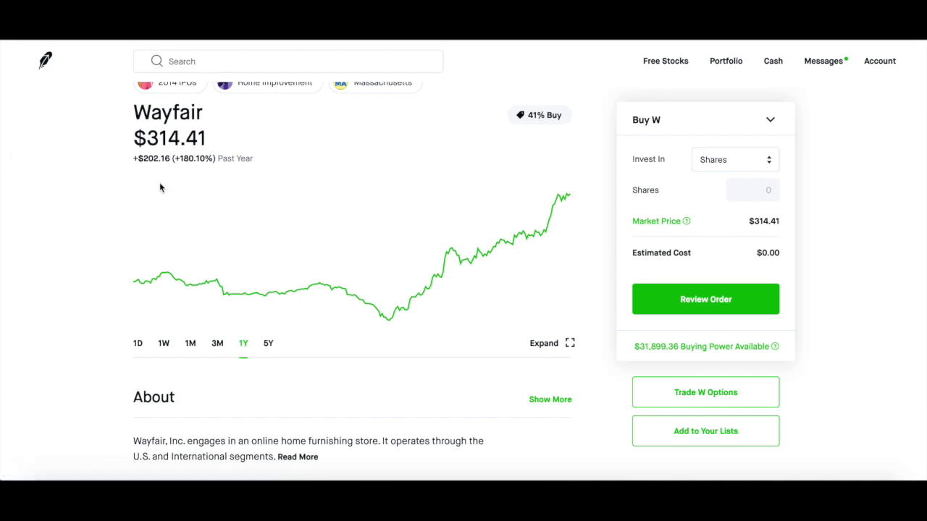
left_click(216, 344)
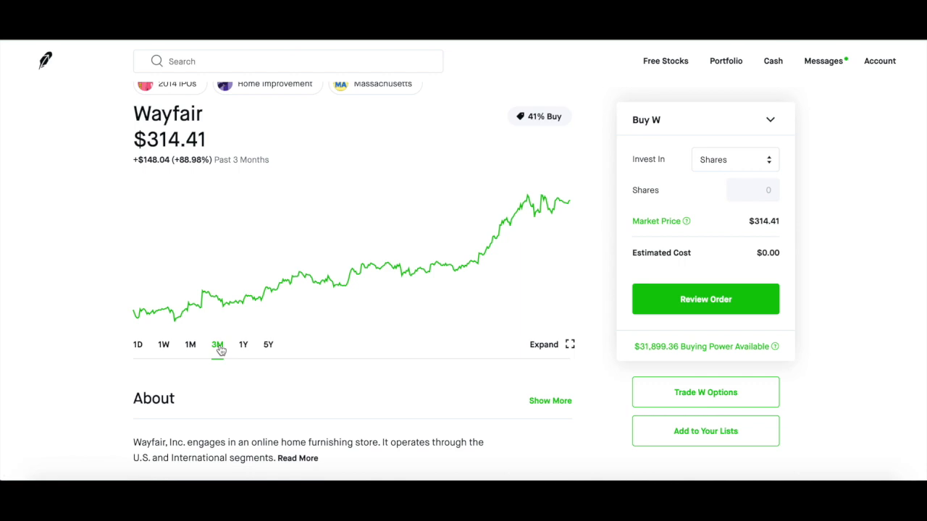
left_click(191, 345)
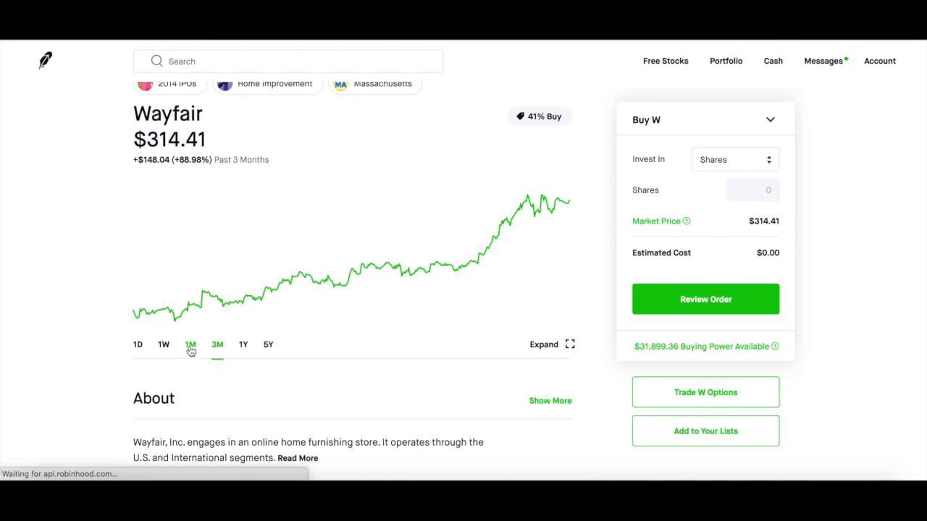
left_click(190, 345)
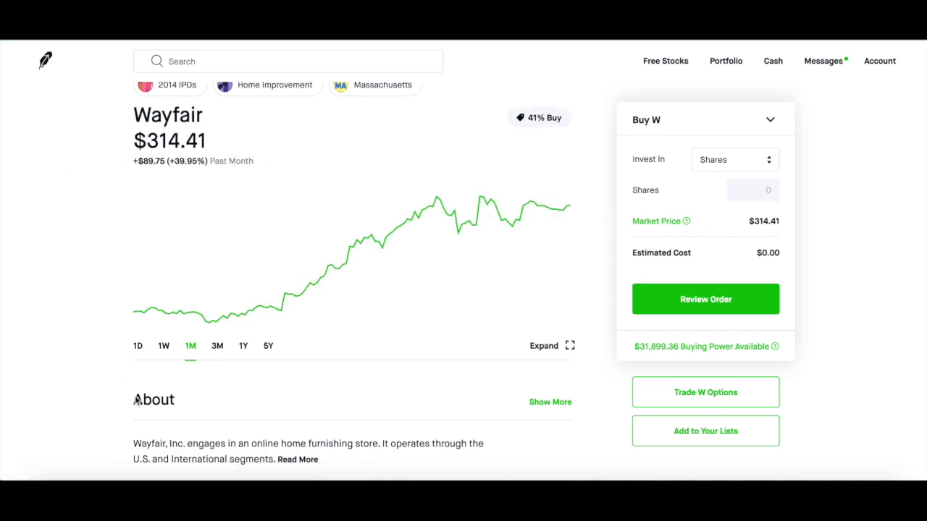
left_click(164, 346)
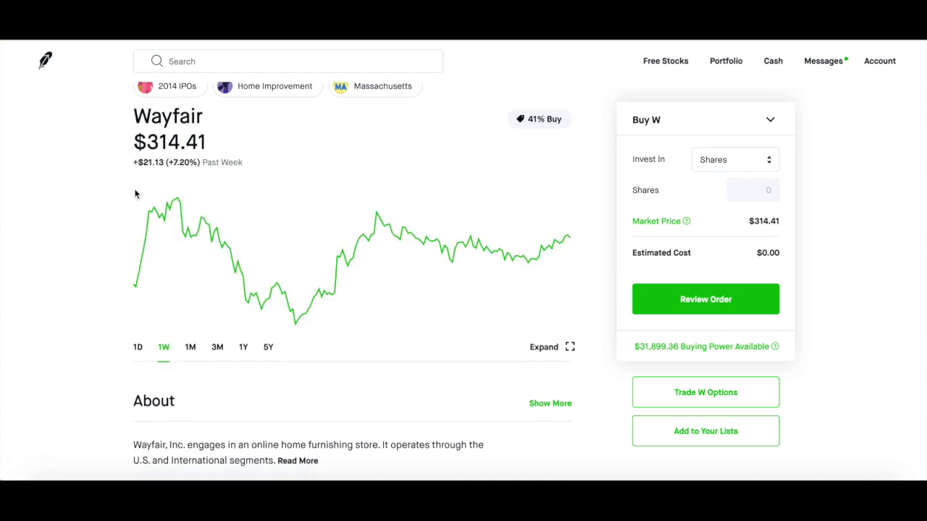
left_click(138, 347)
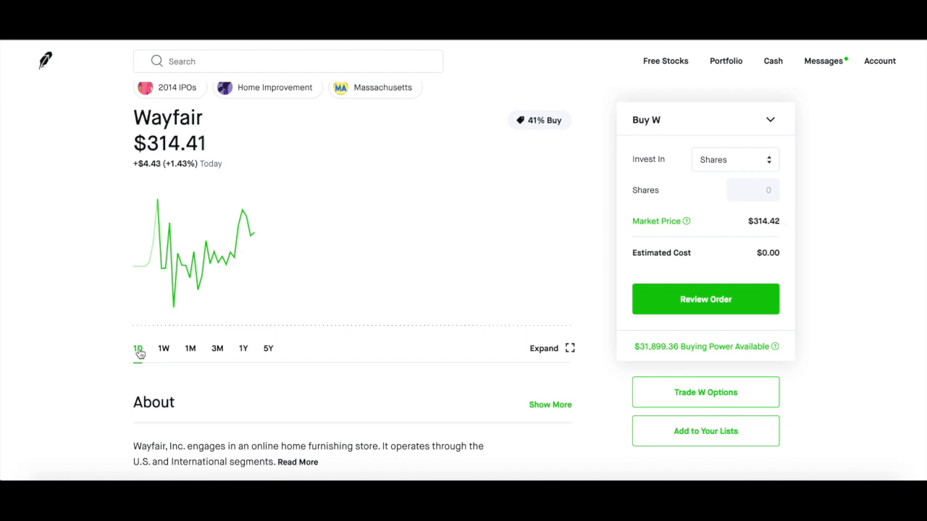
scroll("down", 3)
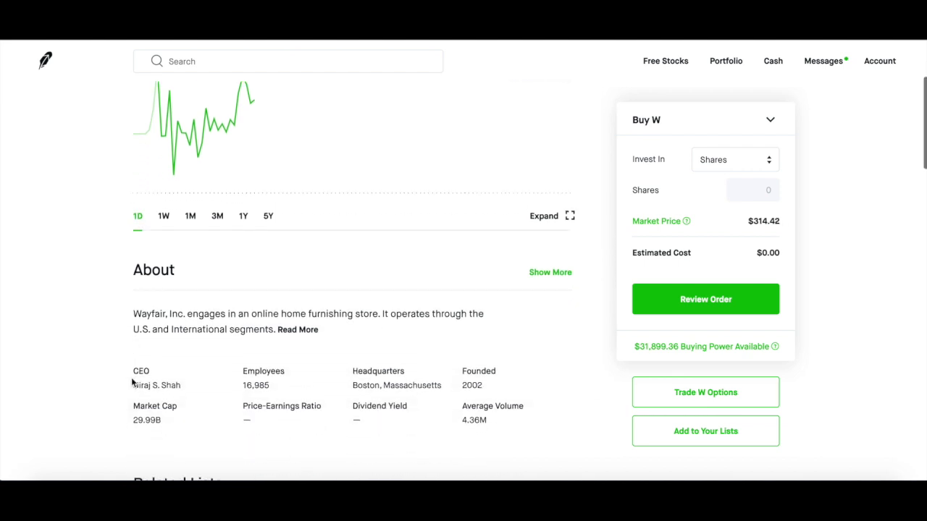
scroll("down", 3)
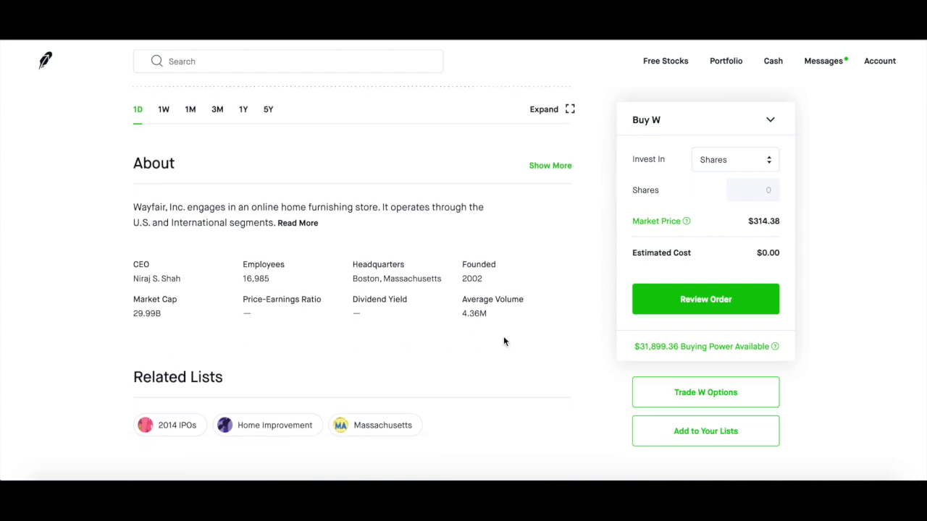
mouse_move(447, 331)
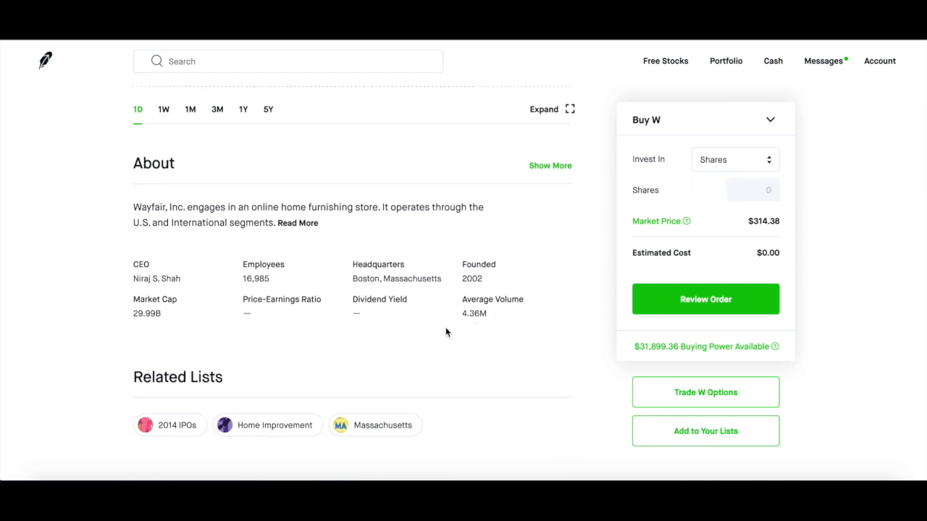
mouse_move(455, 329)
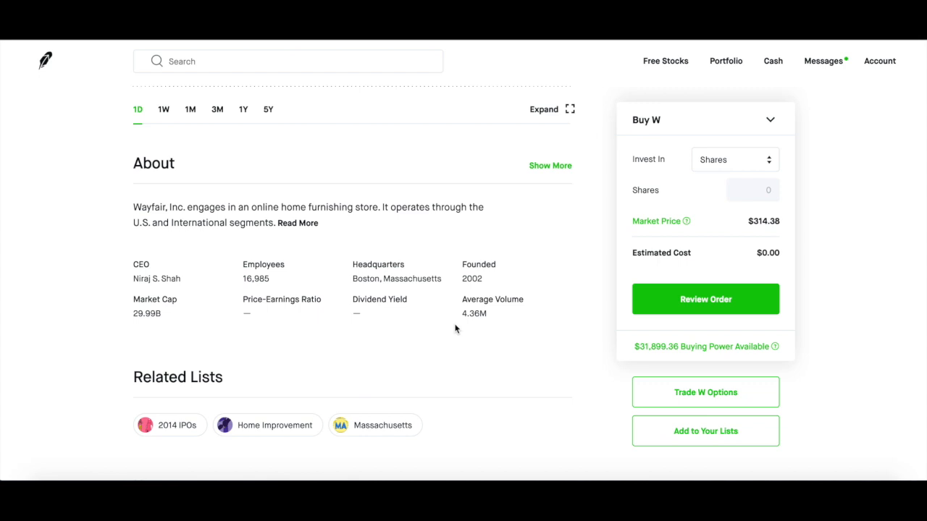
mouse_move(468, 352)
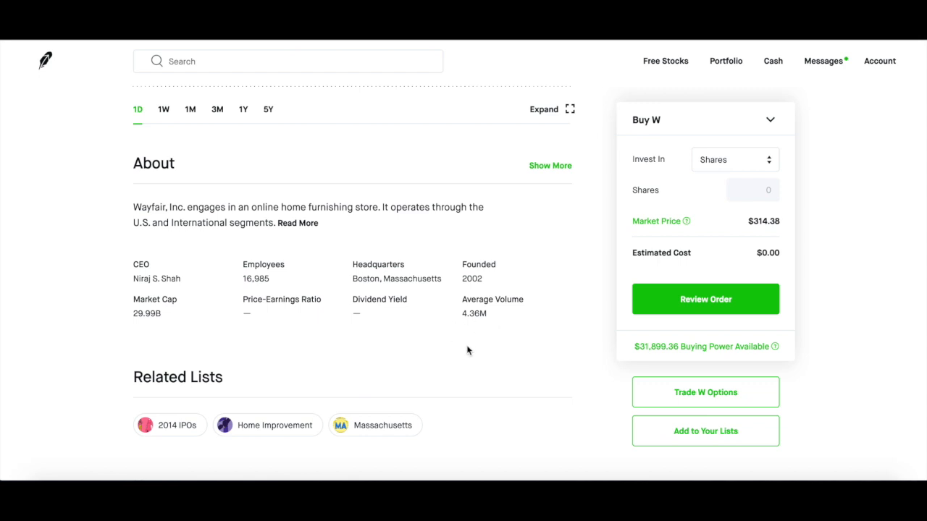
mouse_move(433, 352)
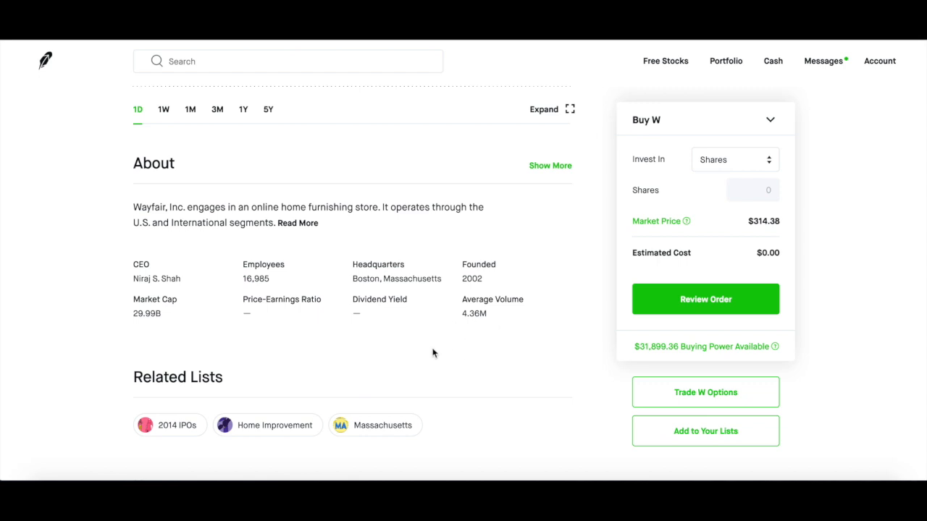
scroll("down", 3)
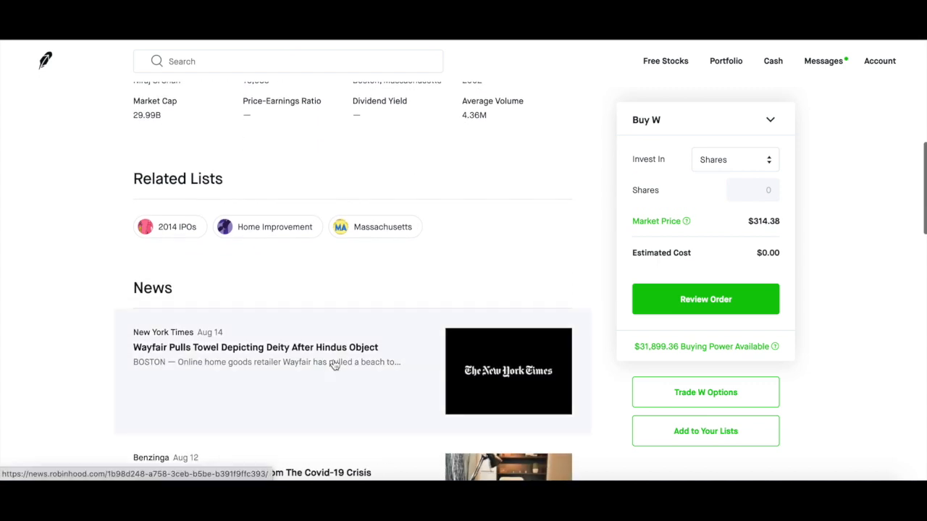
scroll("down", 3)
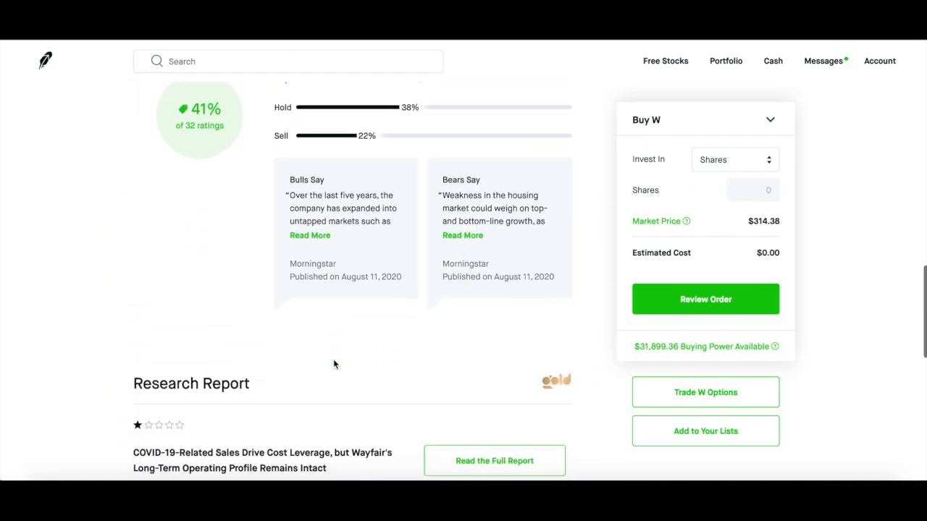
scroll("down", 3)
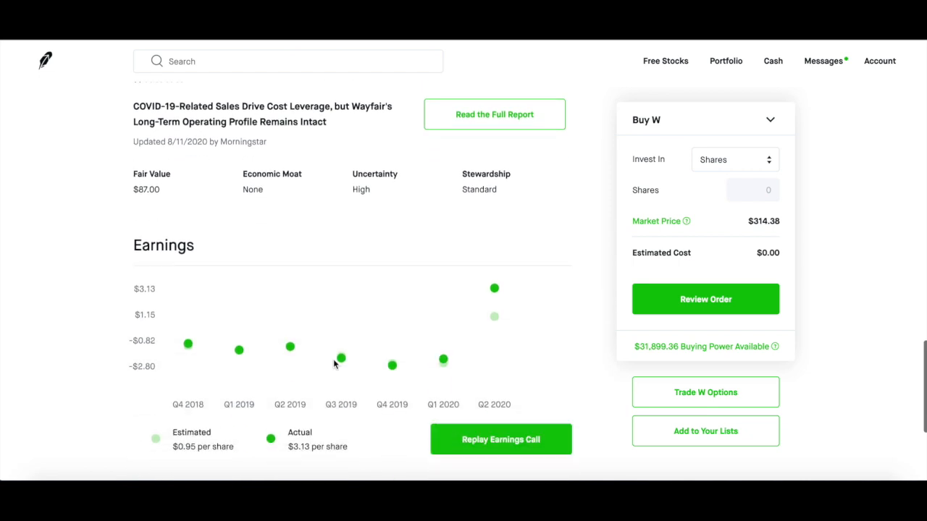
scroll("down", 3)
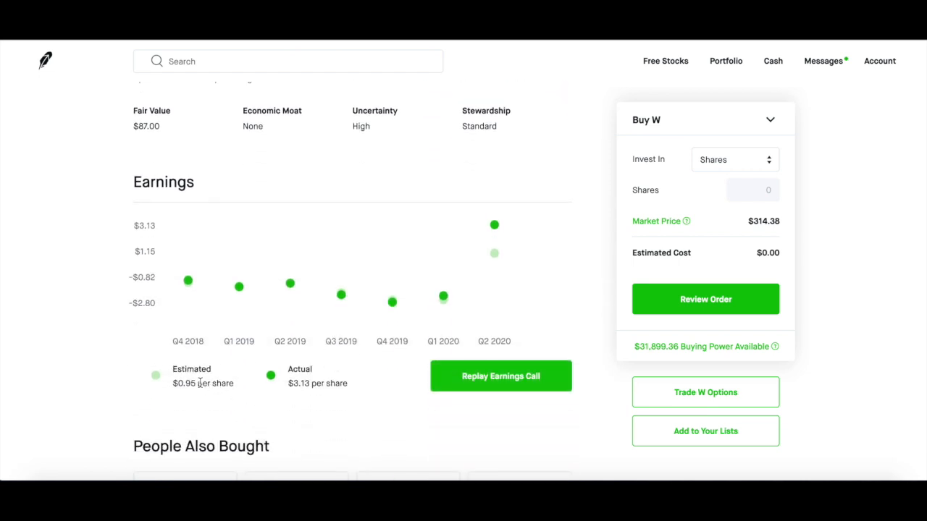
mouse_move(207, 391)
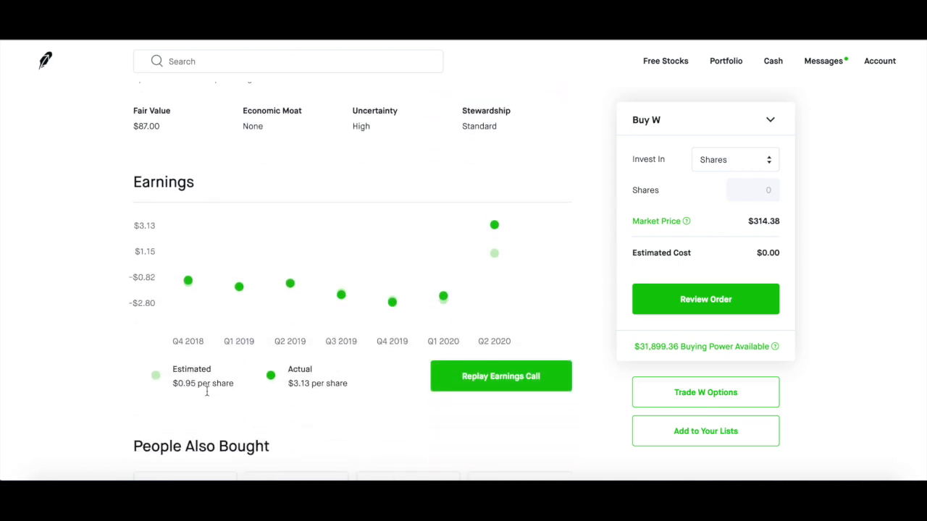
mouse_move(276, 383)
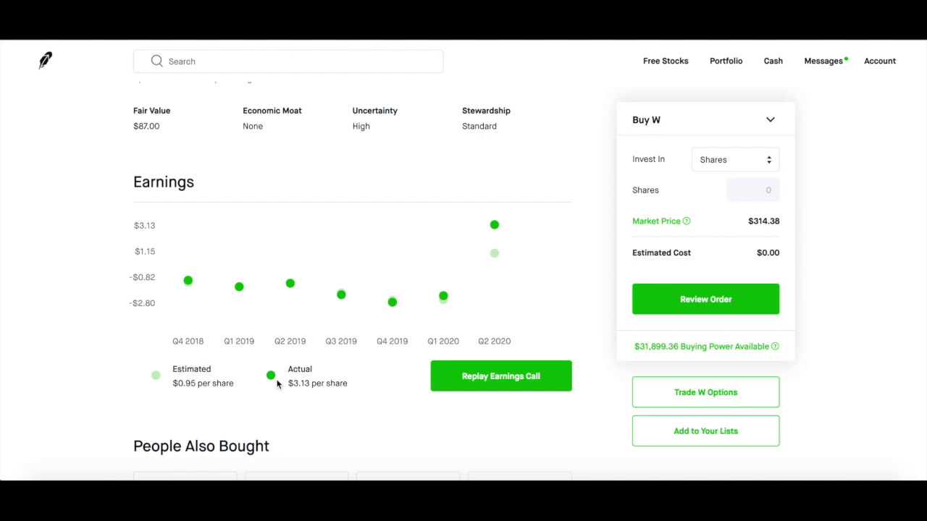
mouse_move(247, 391)
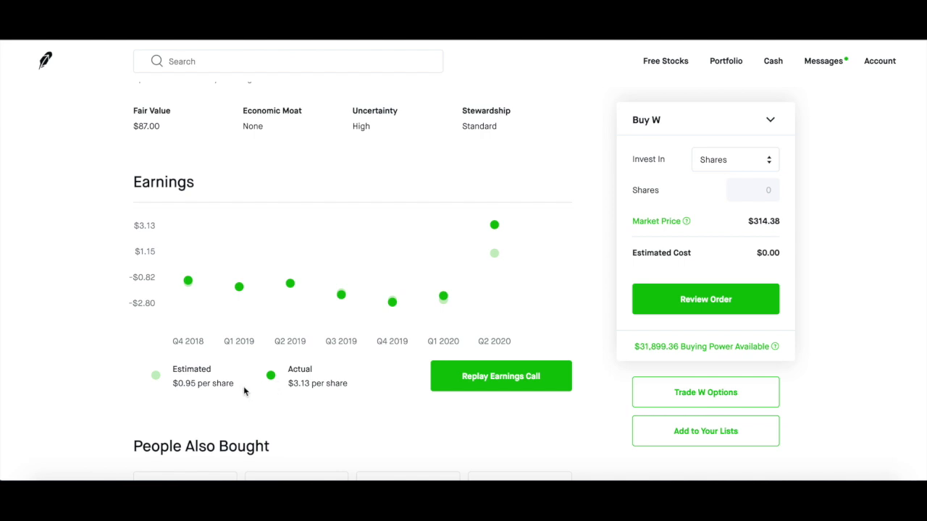
mouse_move(497, 273)
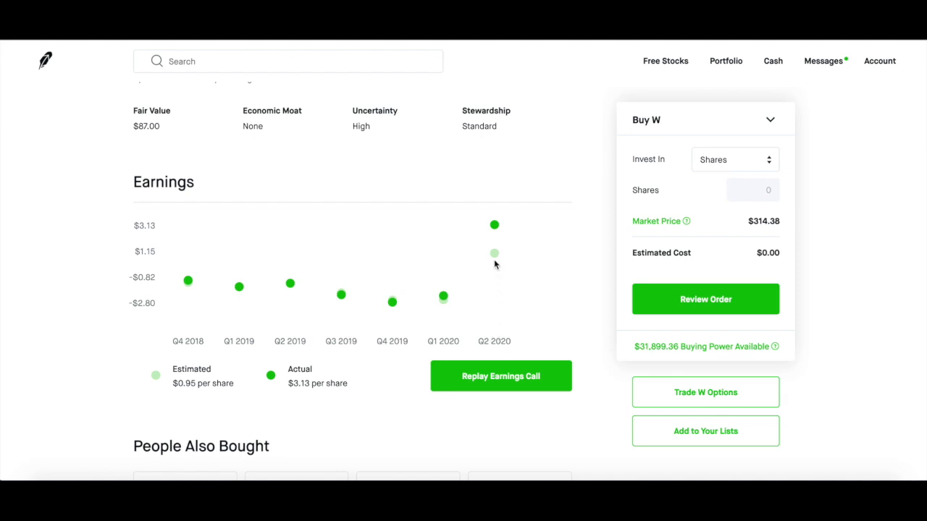
mouse_move(498, 237)
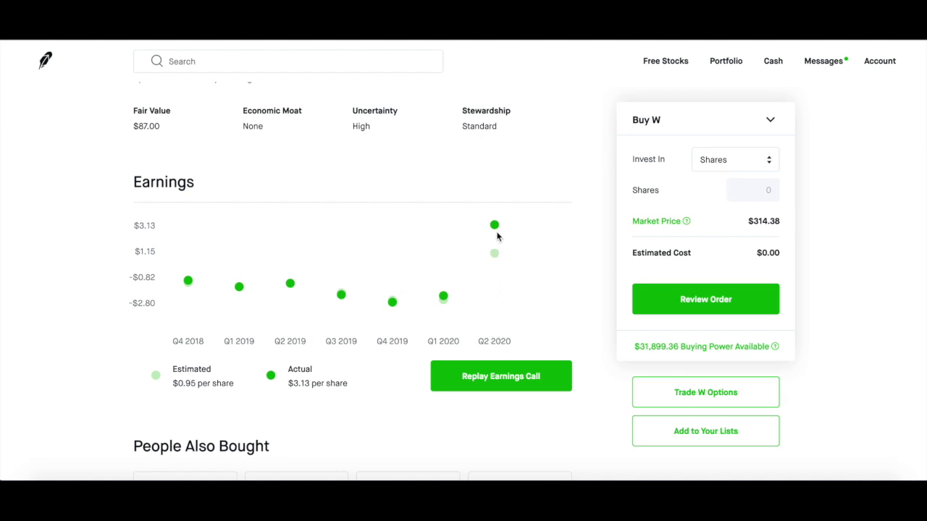
mouse_move(557, 291)
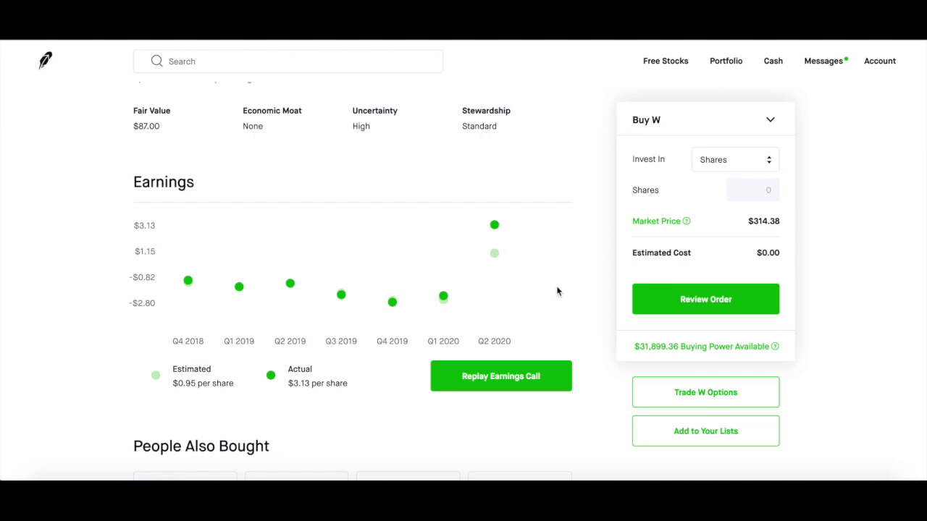
scroll("down", 3)
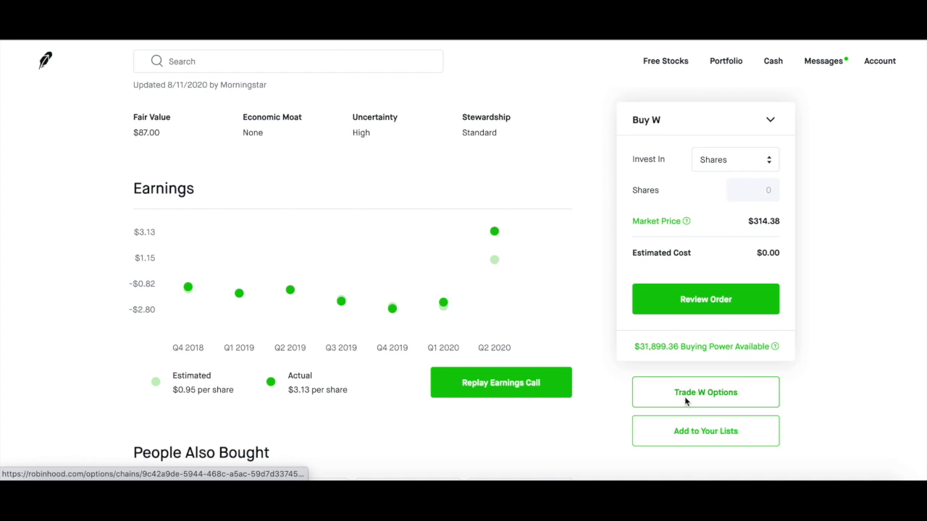
Step: Open Trade W Options and switch the August 21 chain from calls to puts for selling
left_click(704, 392)
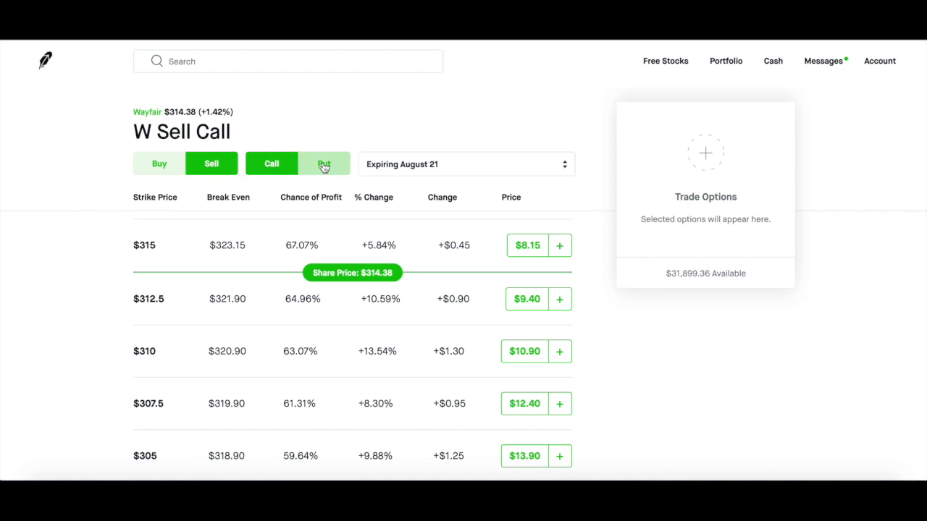
left_click(324, 163)
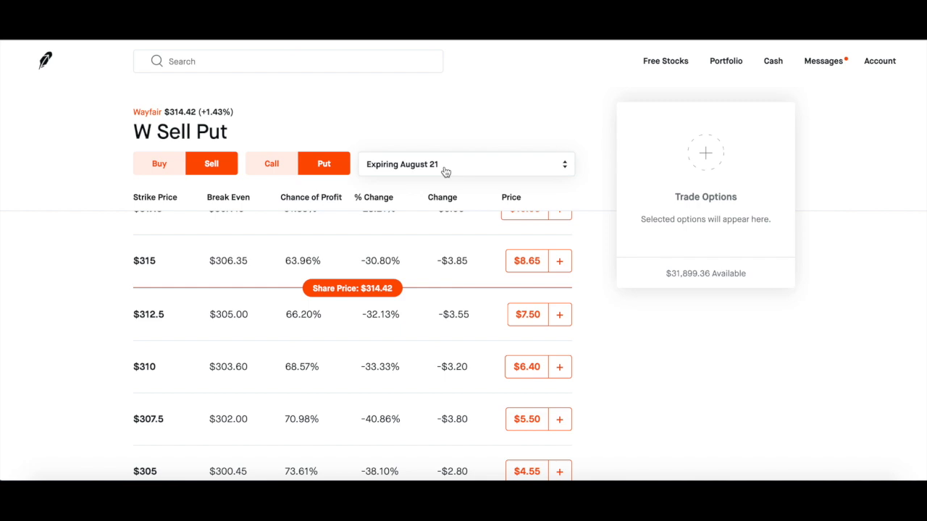
mouse_move(355, 293)
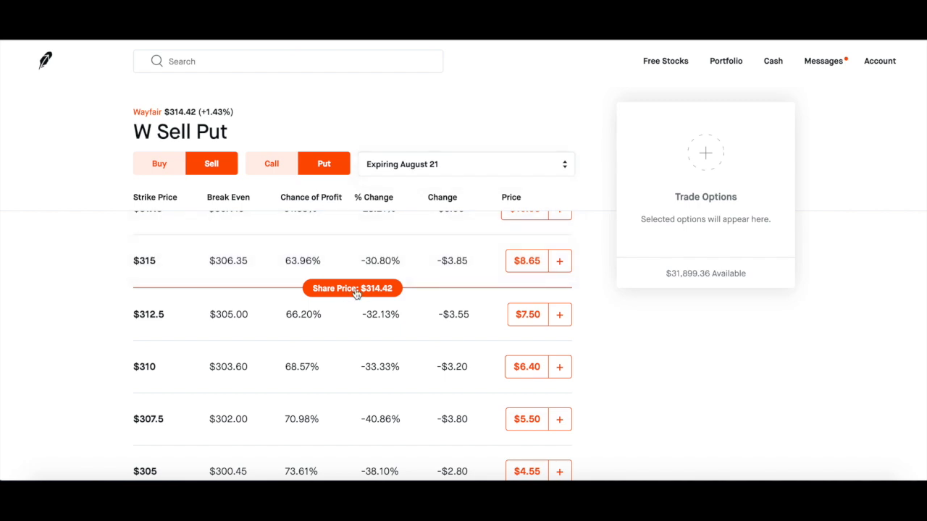
mouse_move(152, 319)
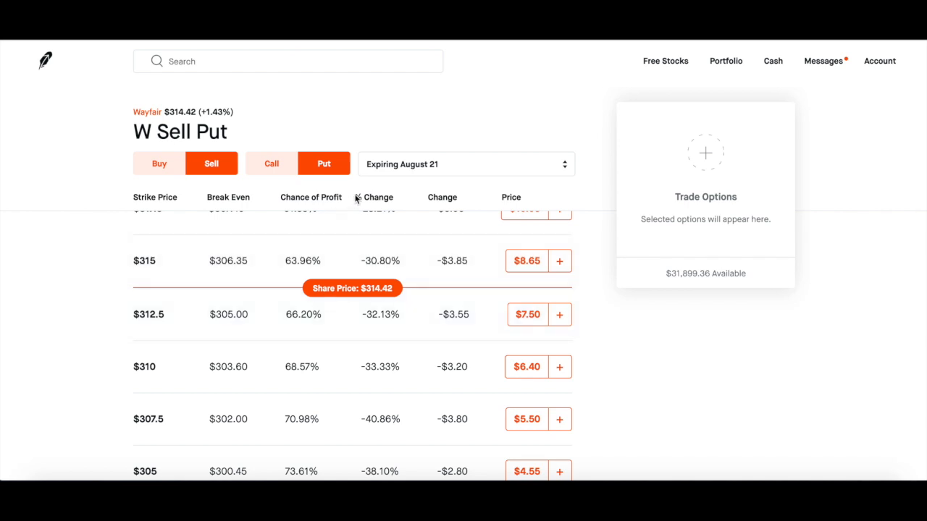
mouse_move(208, 302)
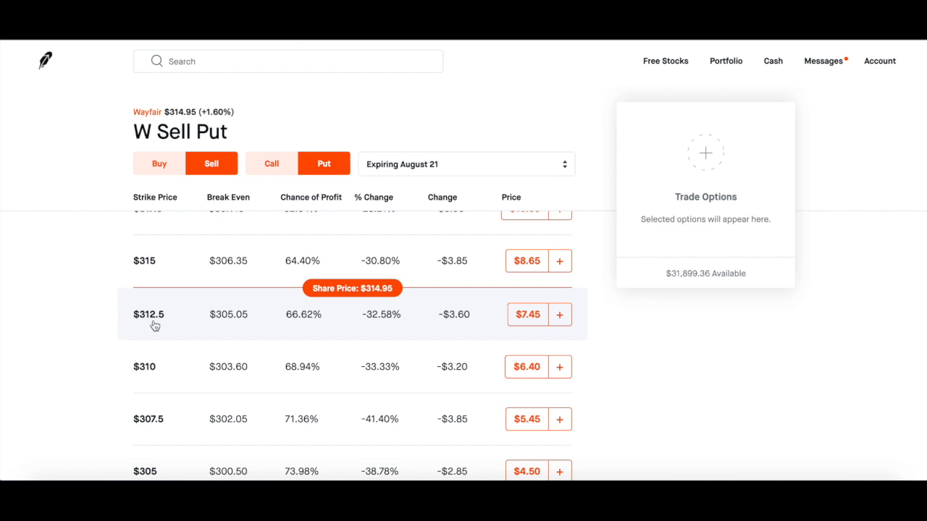
mouse_move(527, 323)
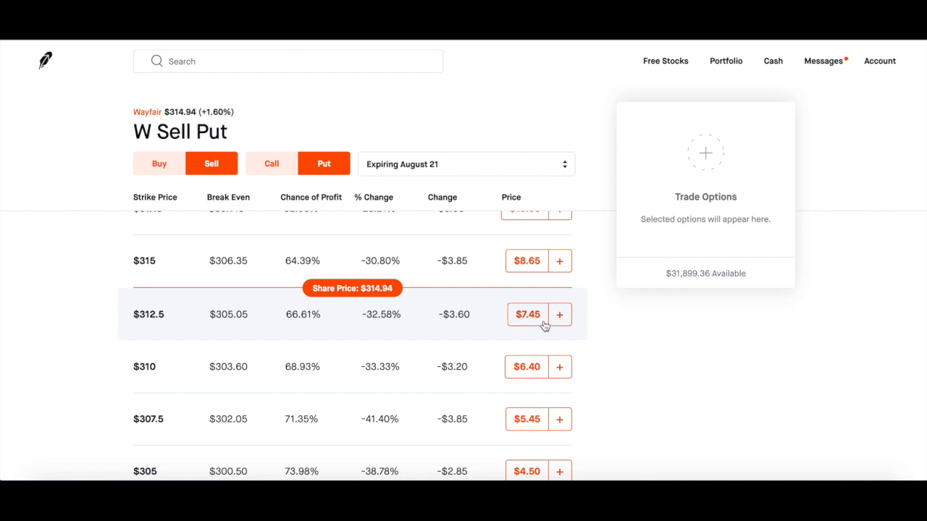
mouse_move(535, 332)
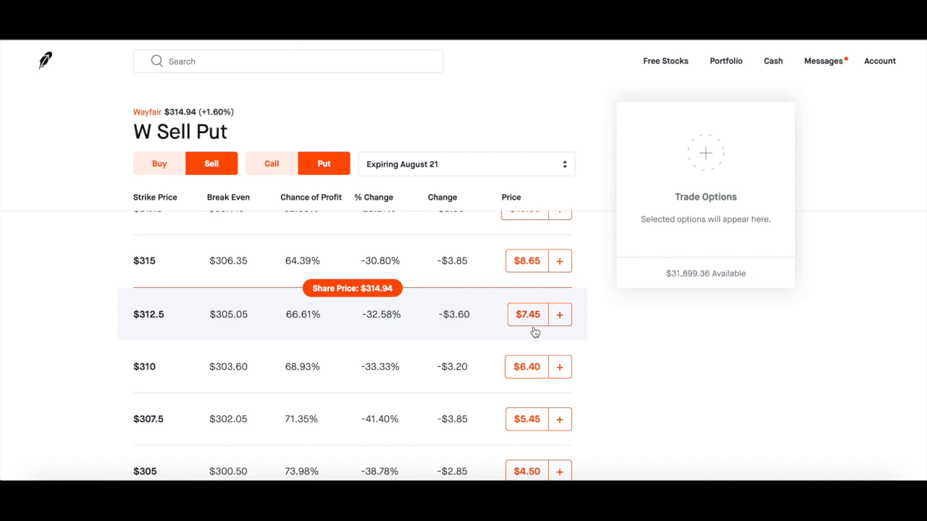
mouse_move(537, 328)
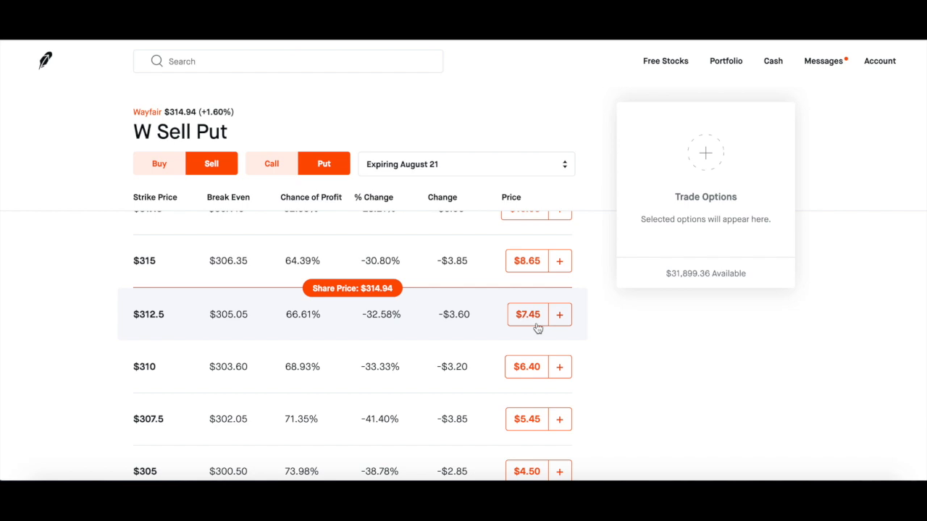
mouse_move(253, 345)
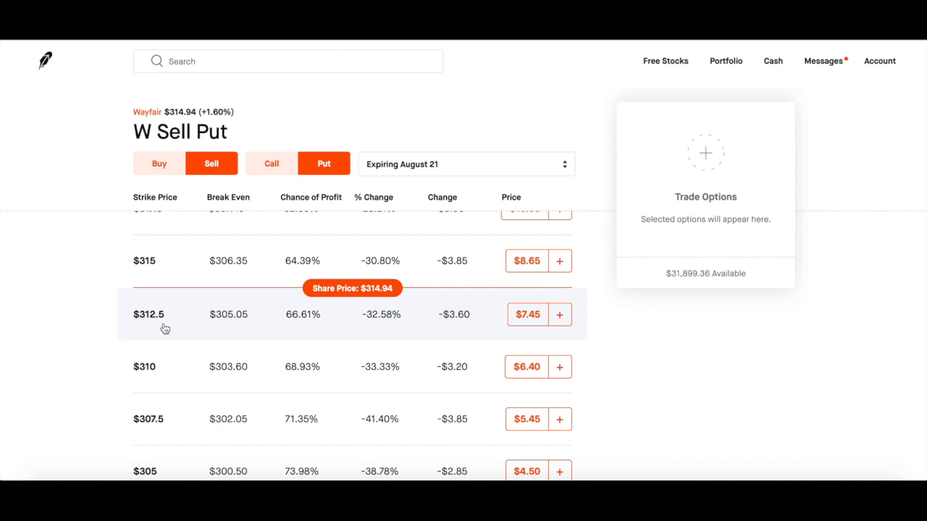
mouse_move(232, 366)
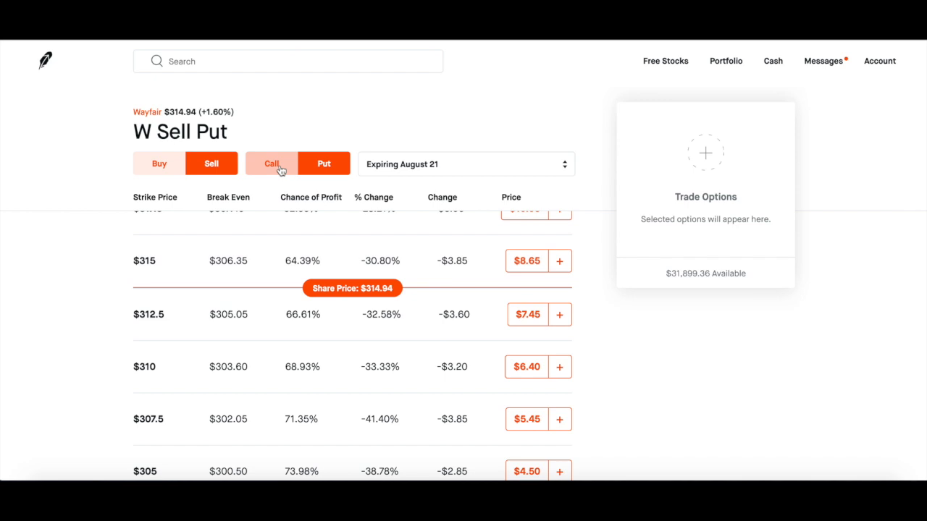
Step: Glance at Wayfair's sell calls, then return to the August 21 sell put chain
left_click(272, 163)
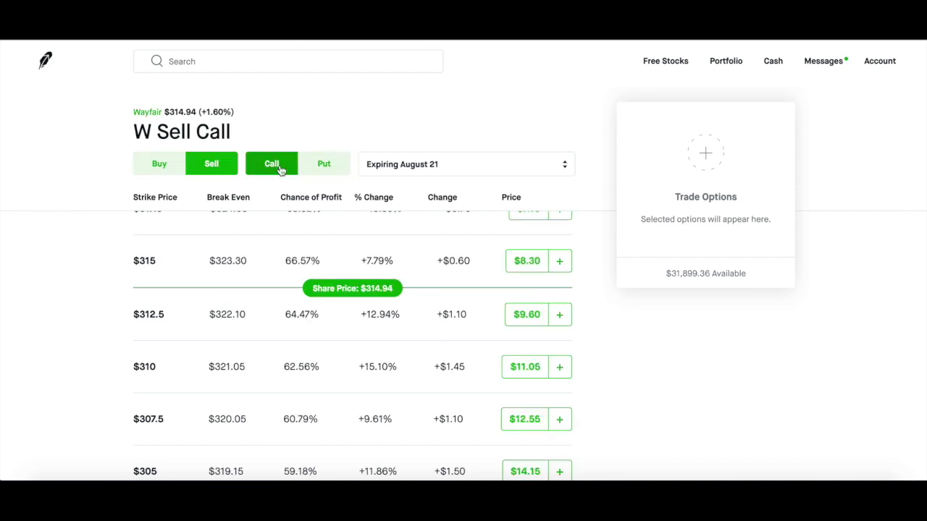
scroll("up", 3)
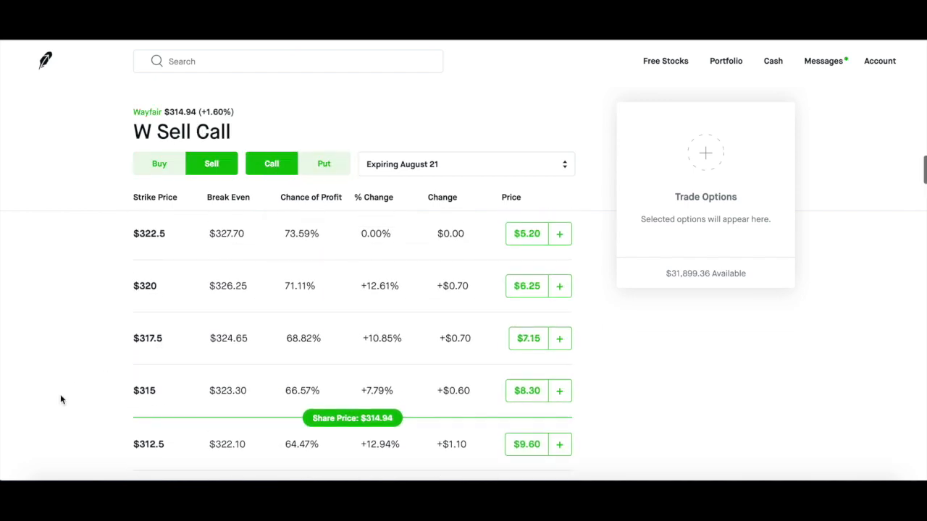
mouse_move(491, 389)
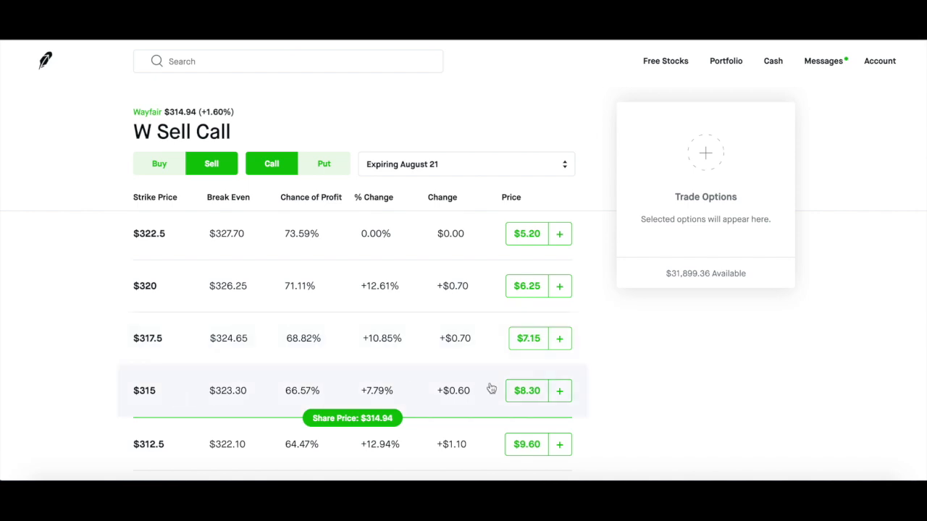
mouse_move(524, 403)
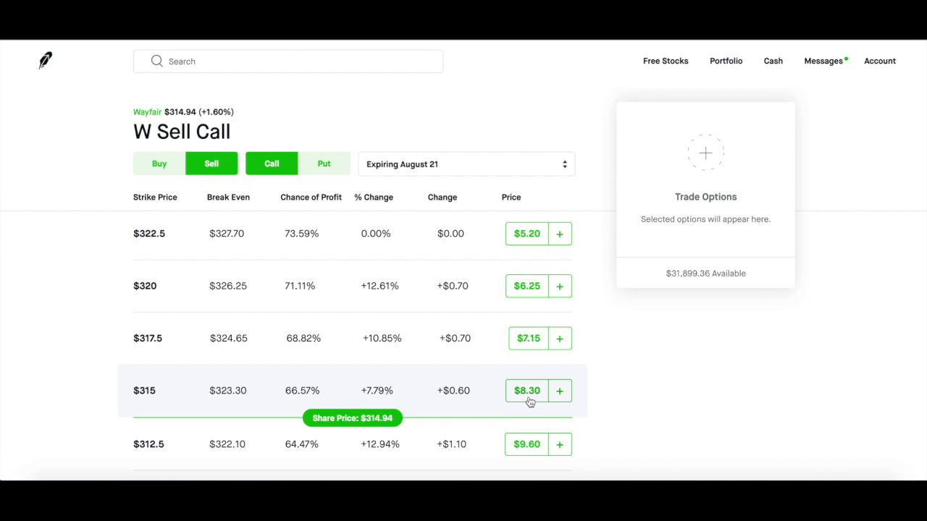
mouse_move(151, 410)
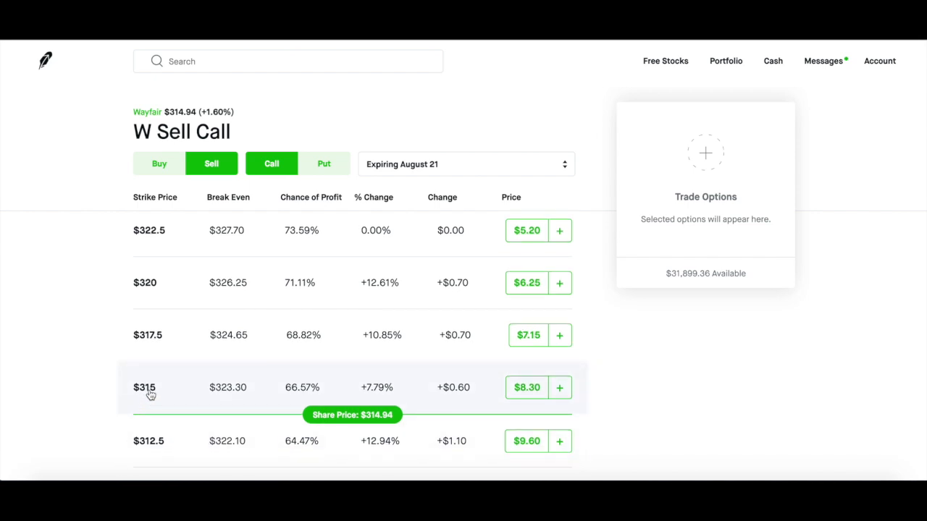
mouse_move(135, 413)
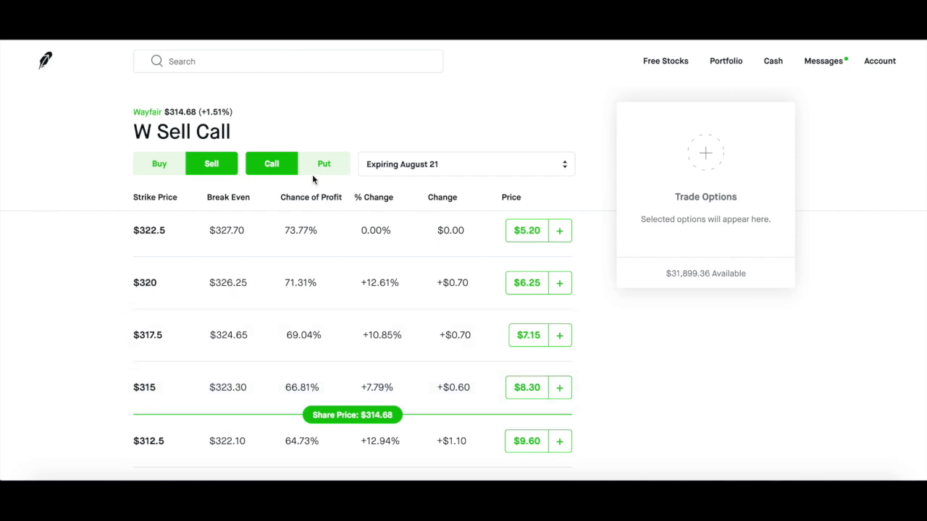
left_click(324, 163)
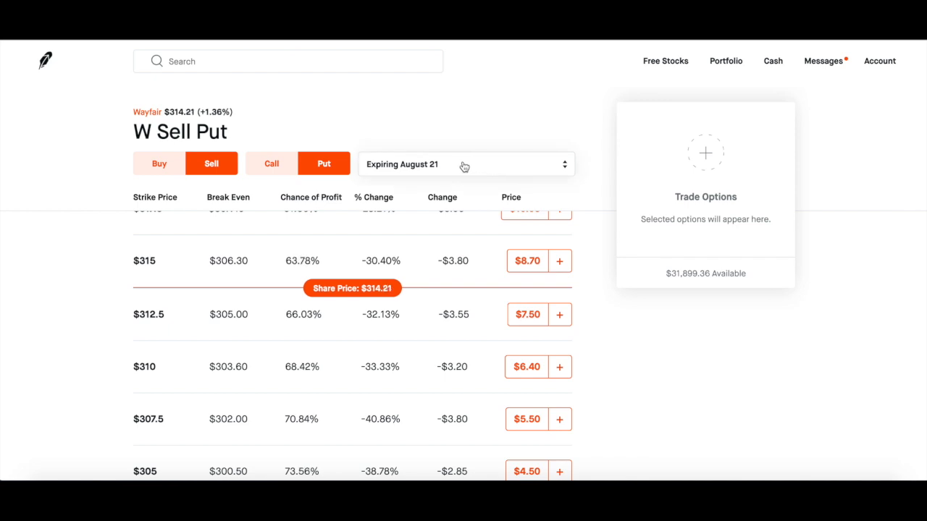
mouse_move(229, 325)
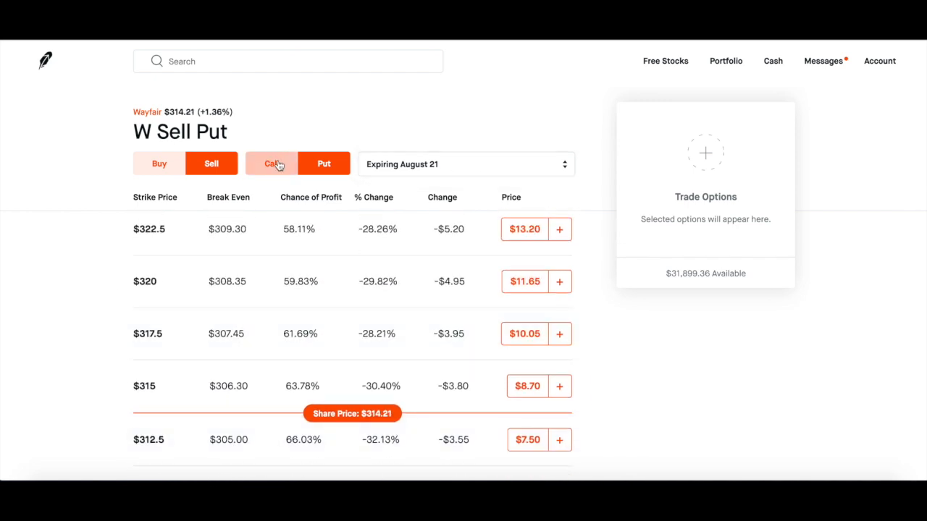
left_click(272, 164)
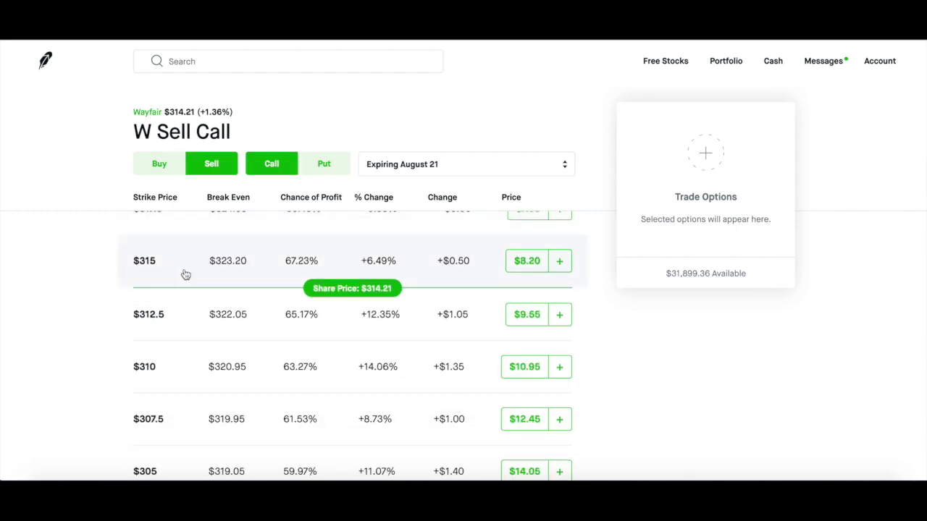
mouse_move(158, 274)
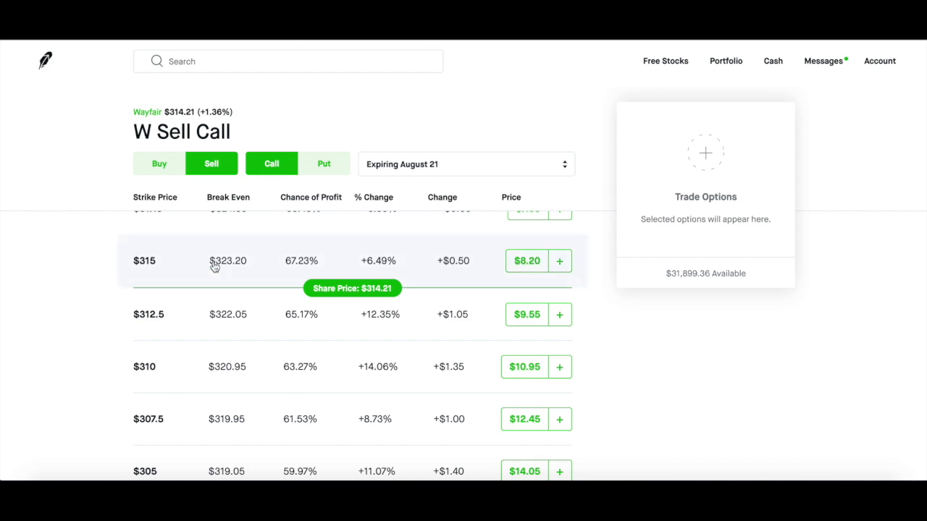
left_click(323, 164)
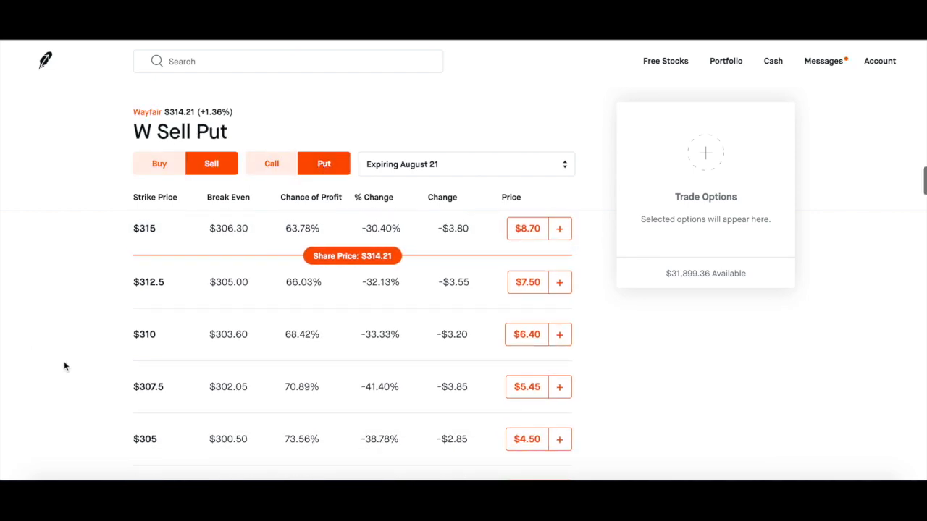
mouse_move(202, 334)
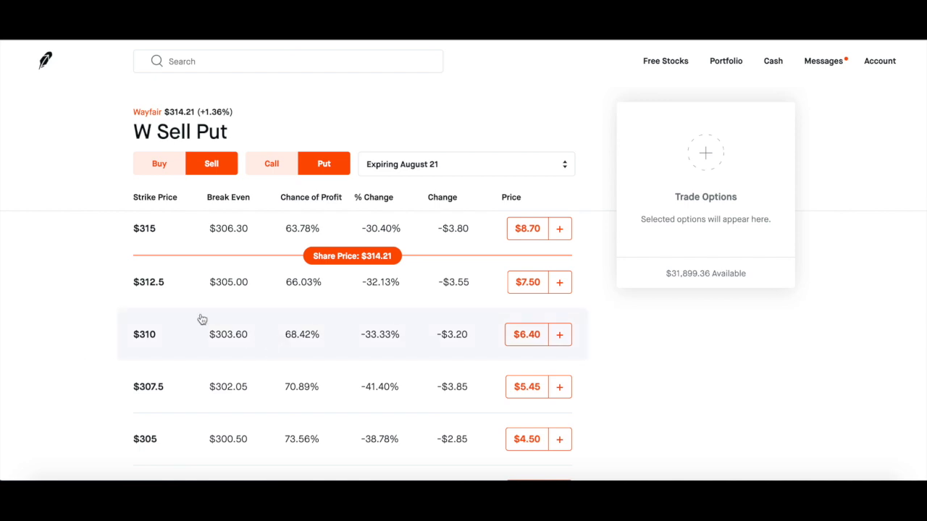
scroll("down", 3)
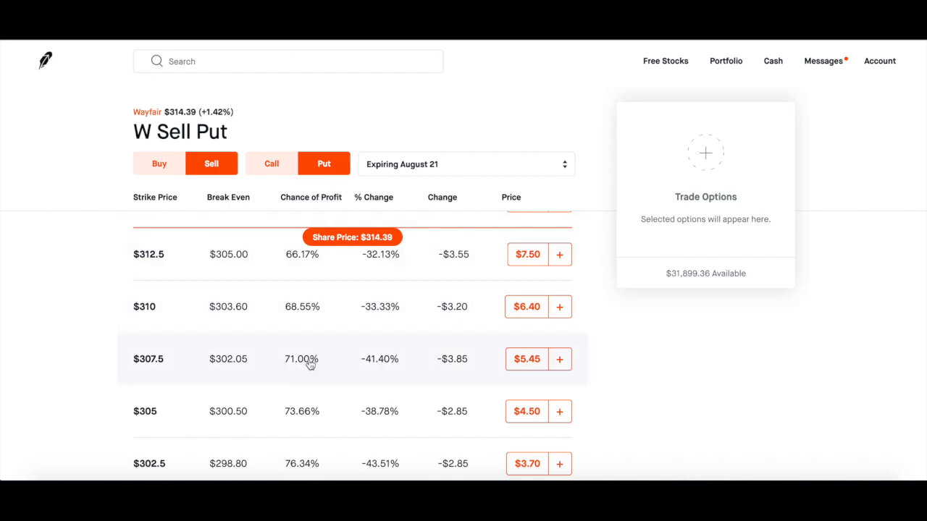
mouse_move(300, 426)
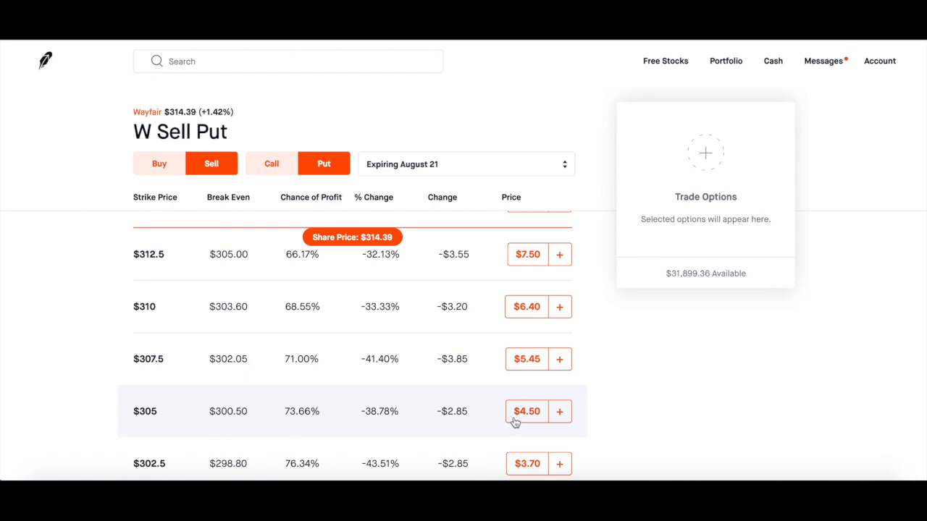
mouse_move(519, 422)
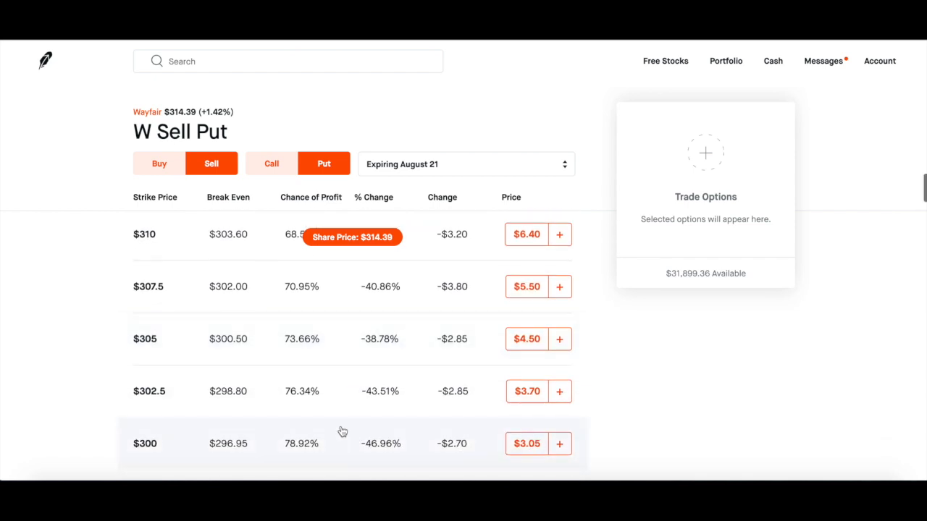
mouse_move(306, 458)
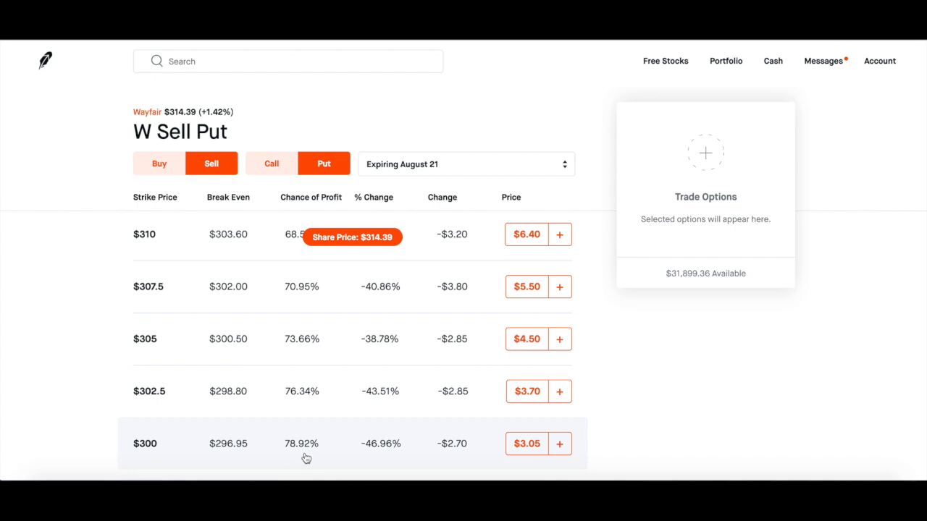
mouse_move(527, 457)
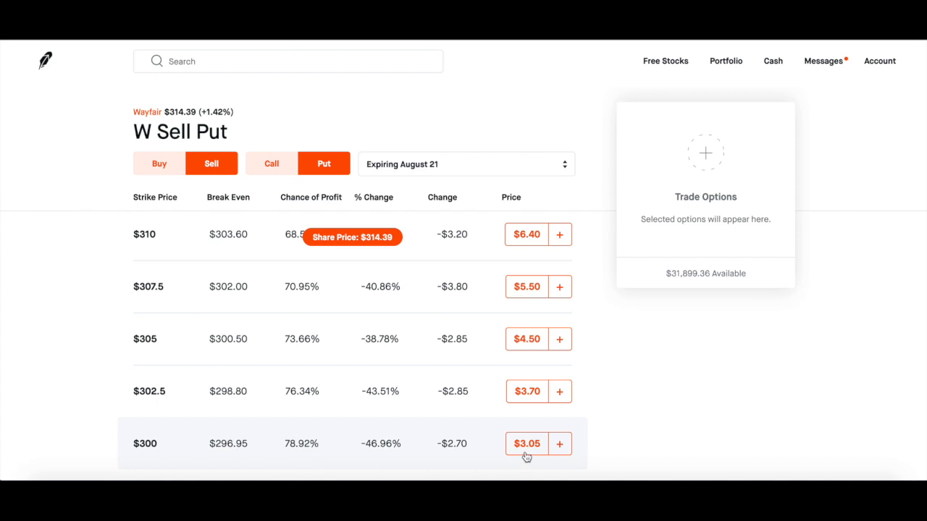
scroll("up", 3)
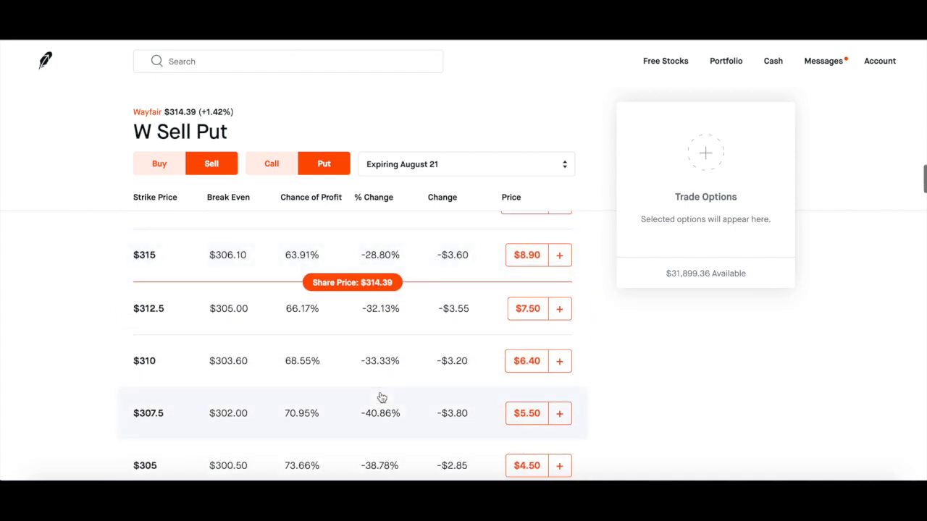
mouse_move(329, 388)
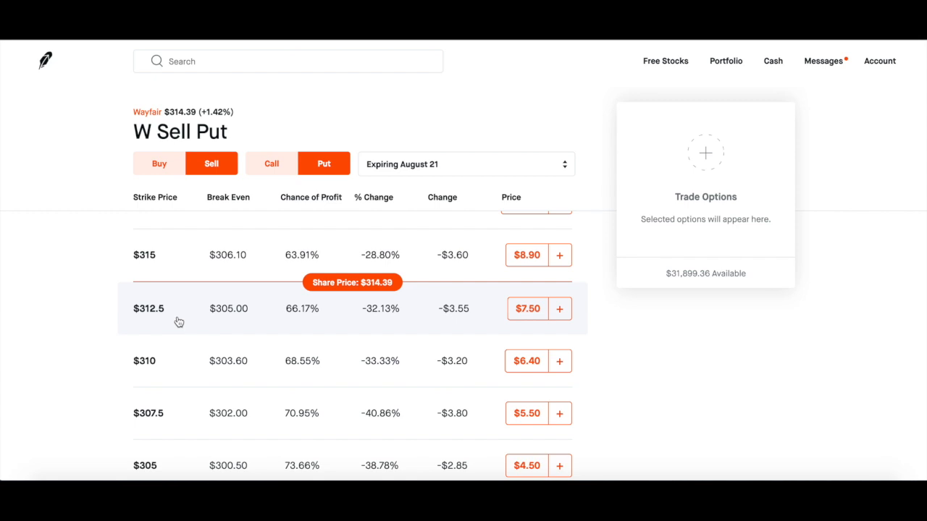
mouse_move(527, 320)
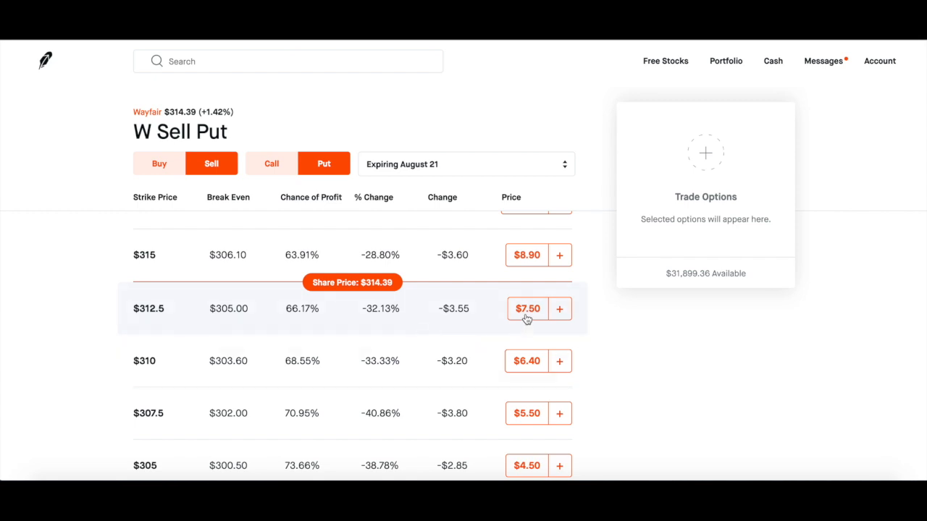
Step: Select the Wayfair $312.5 August 21 short put and set 1 contract at a $7.50 limit, good for day
left_click(559, 309)
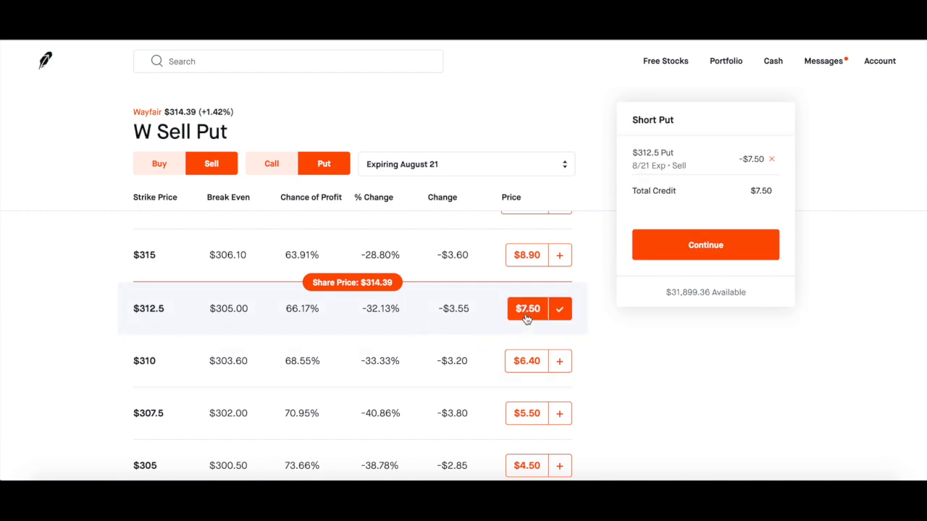
left_click(704, 245)
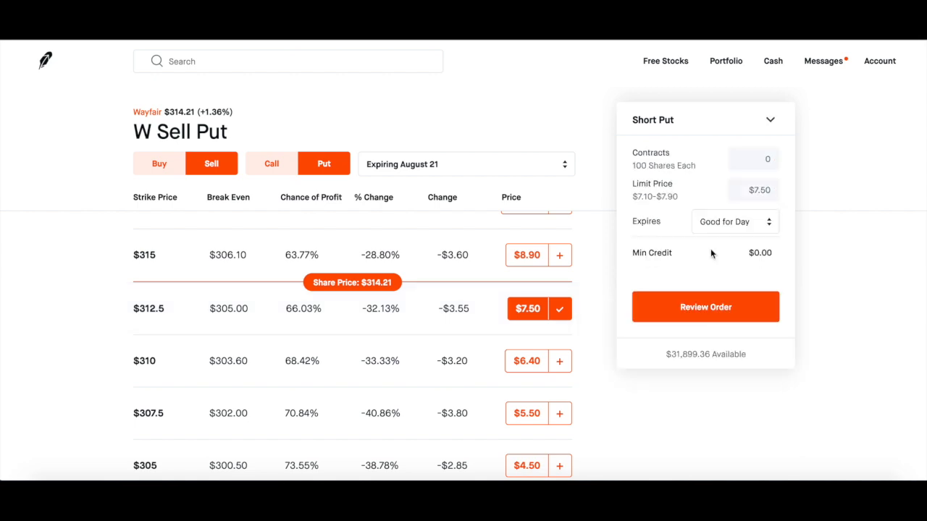
left_click(753, 159)
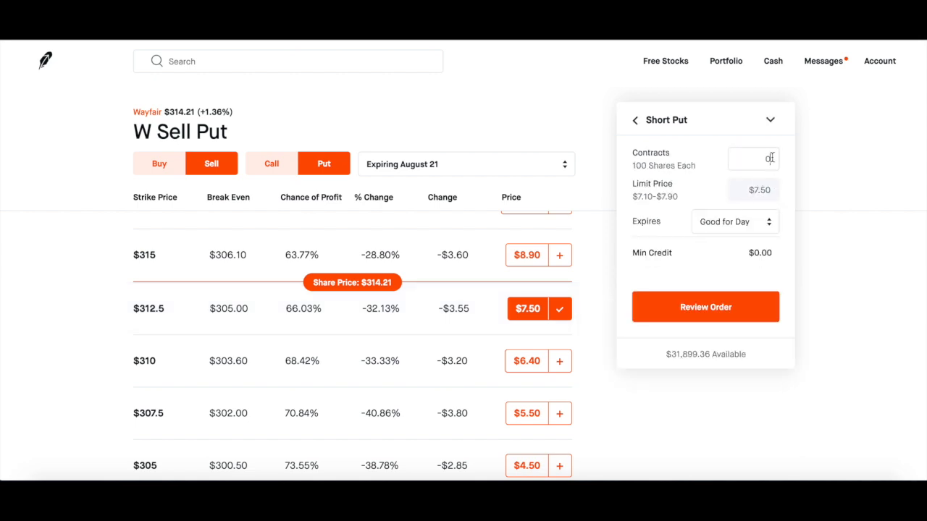
type("1")
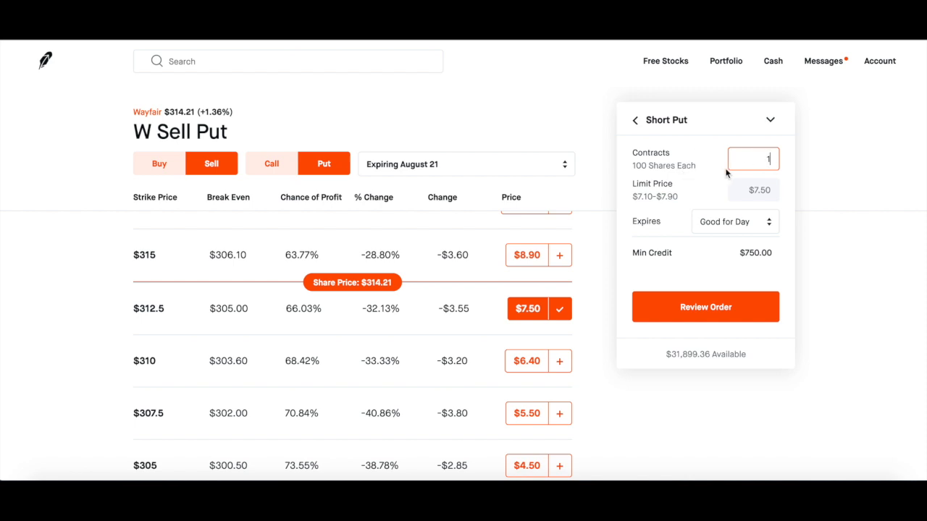
mouse_move(660, 210)
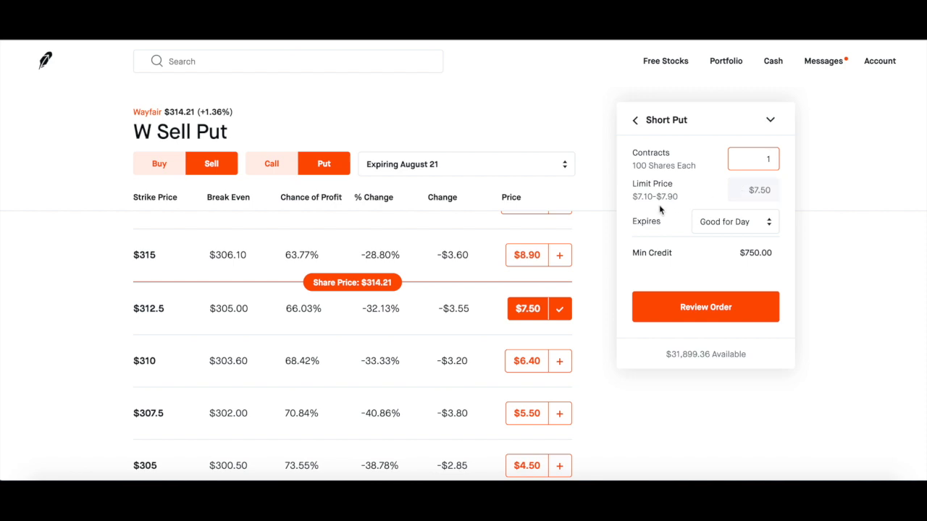
left_click(752, 158)
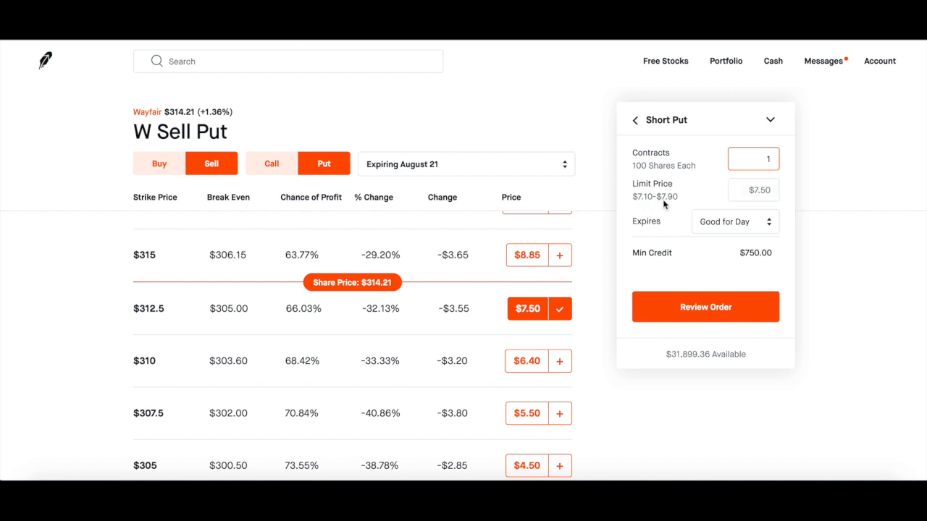
mouse_move(665, 205)
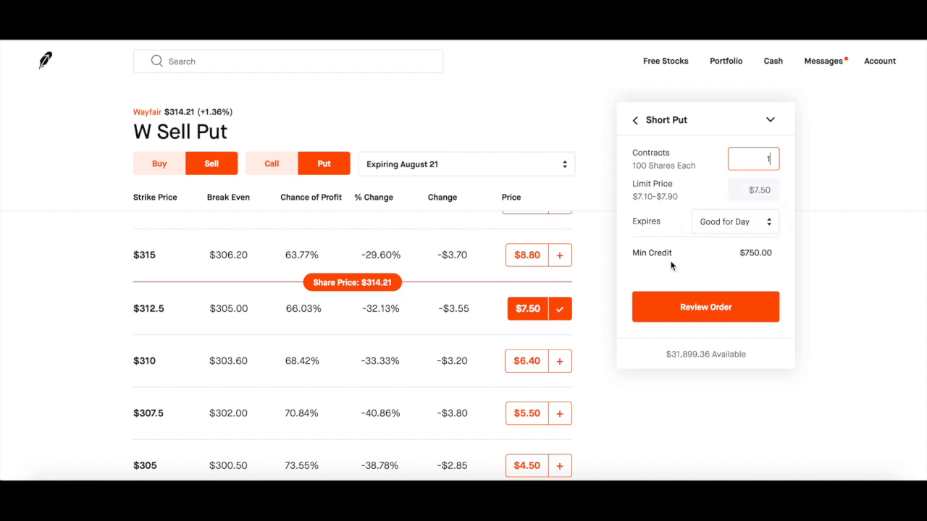
mouse_move(742, 268)
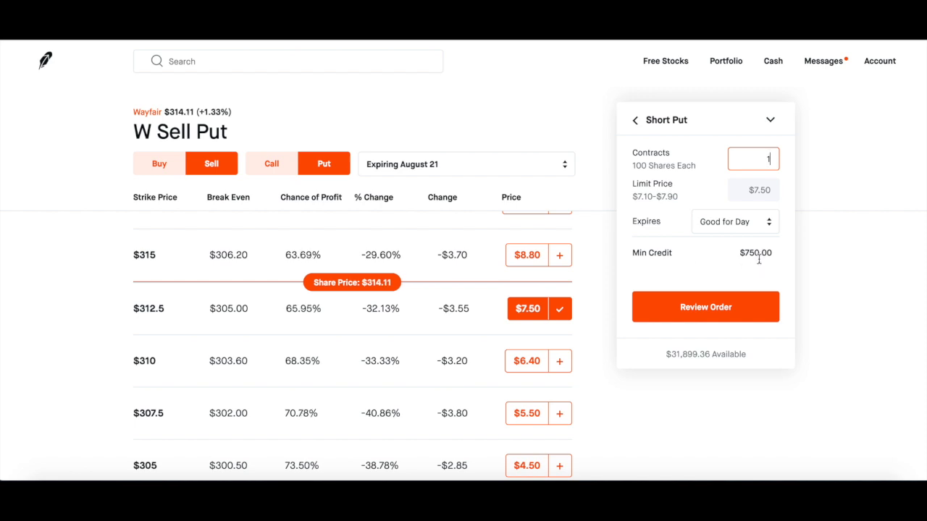
mouse_move(693, 348)
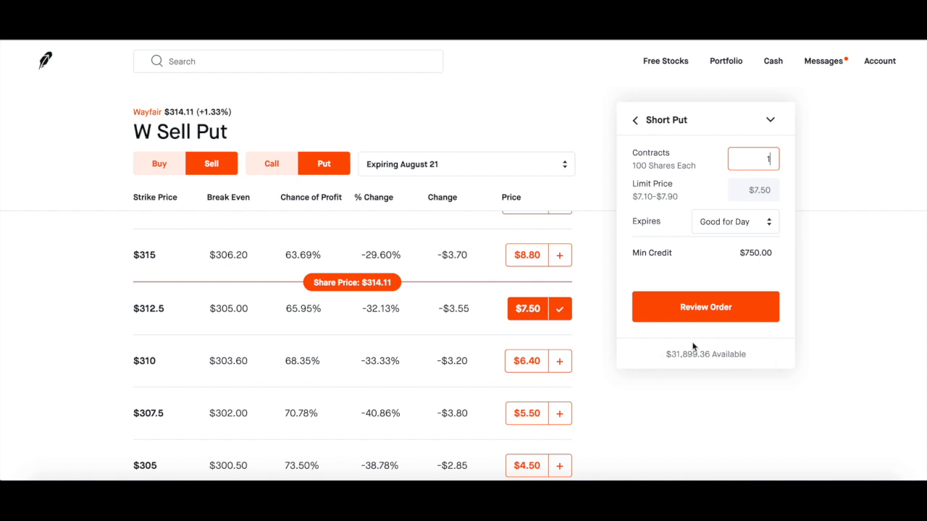
mouse_move(661, 382)
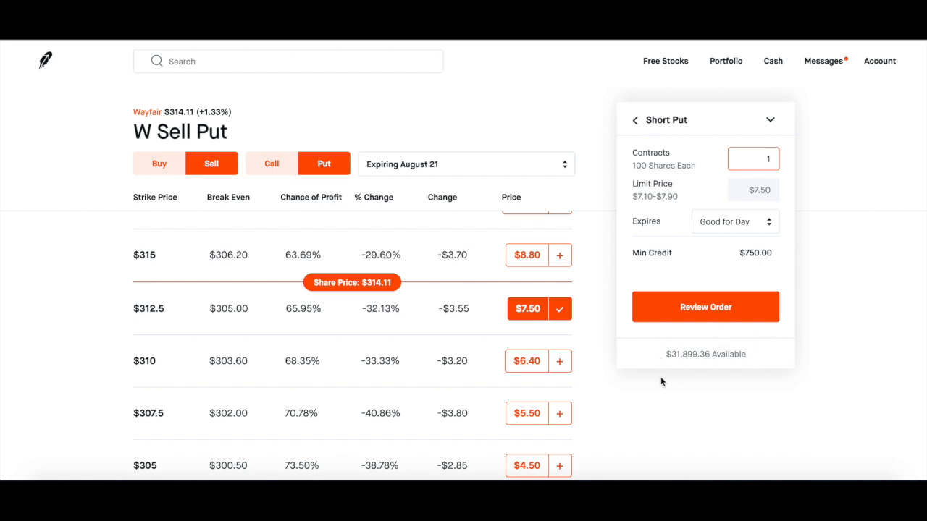
mouse_move(179, 113)
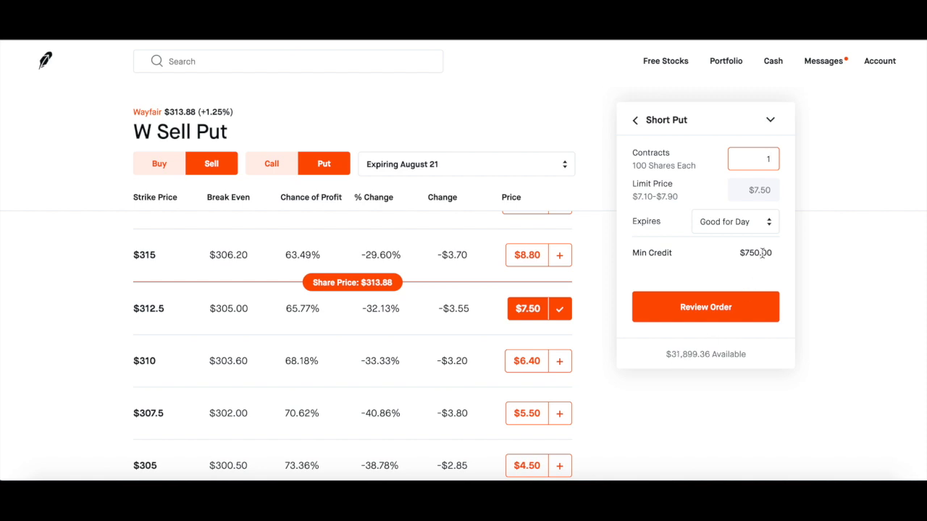
Step: Review the $312.5 put sale, accept the bid-ask spread warning and submit it for a $784 fill
left_click(705, 306)
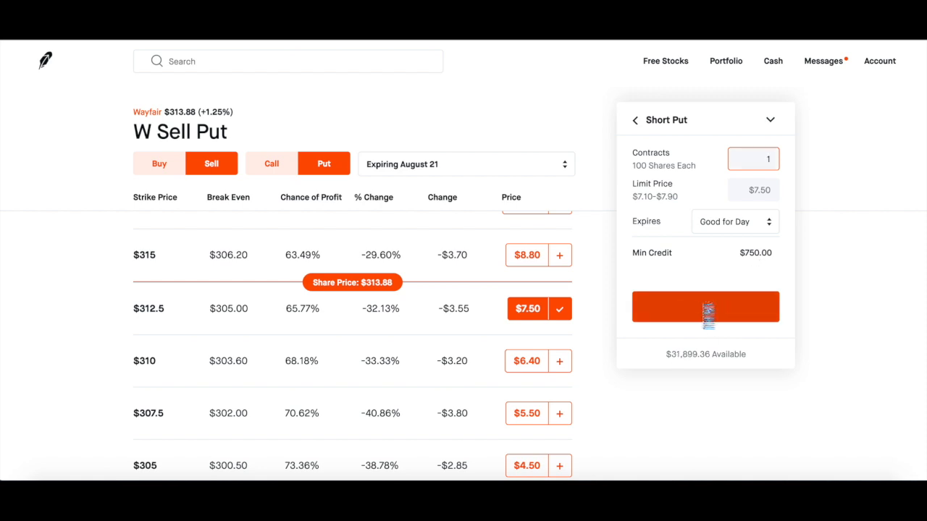
left_click(705, 306)
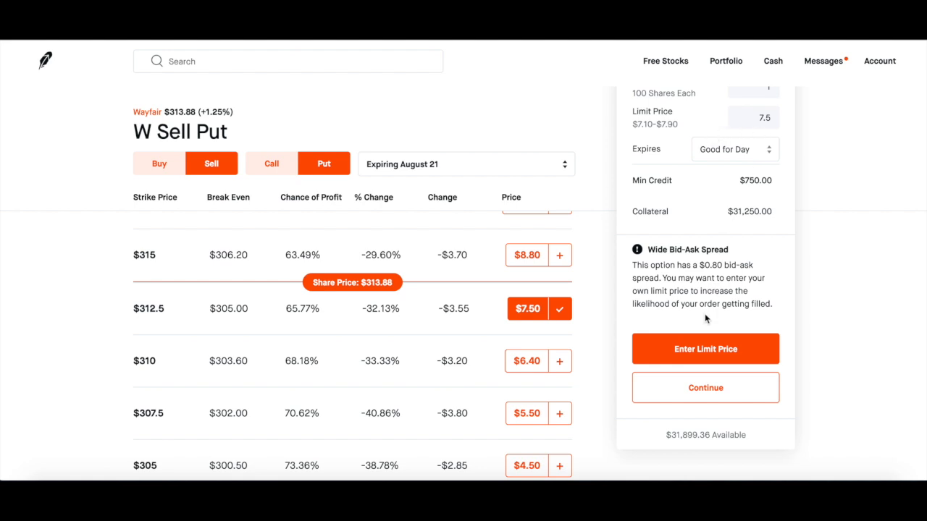
mouse_move(717, 278)
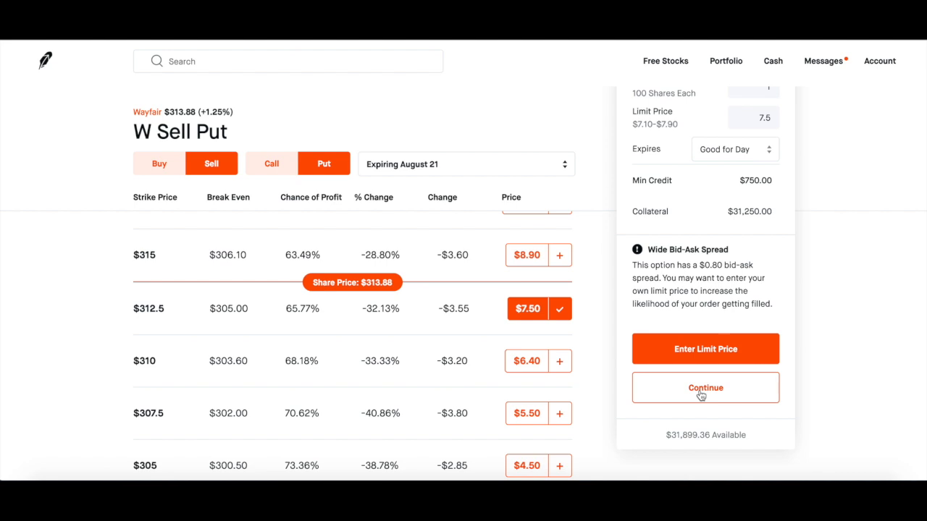
left_click(704, 387)
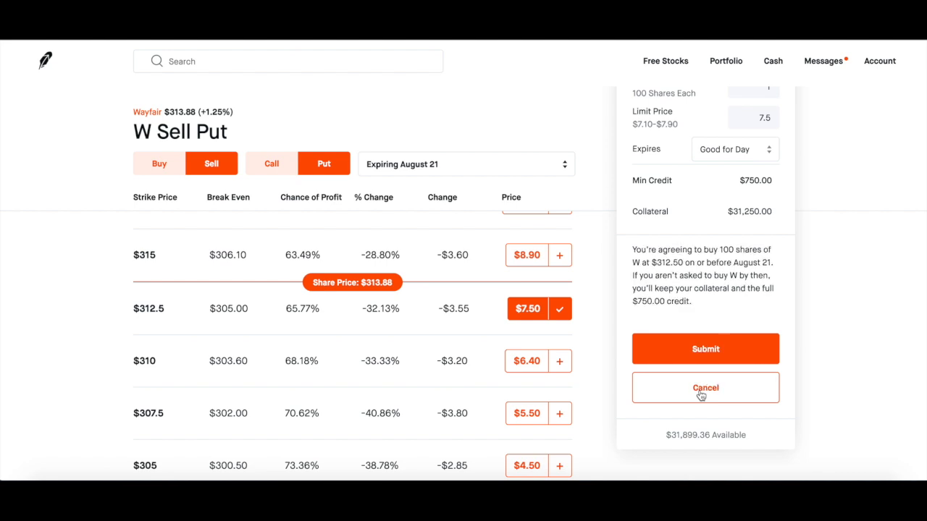
mouse_move(756, 253)
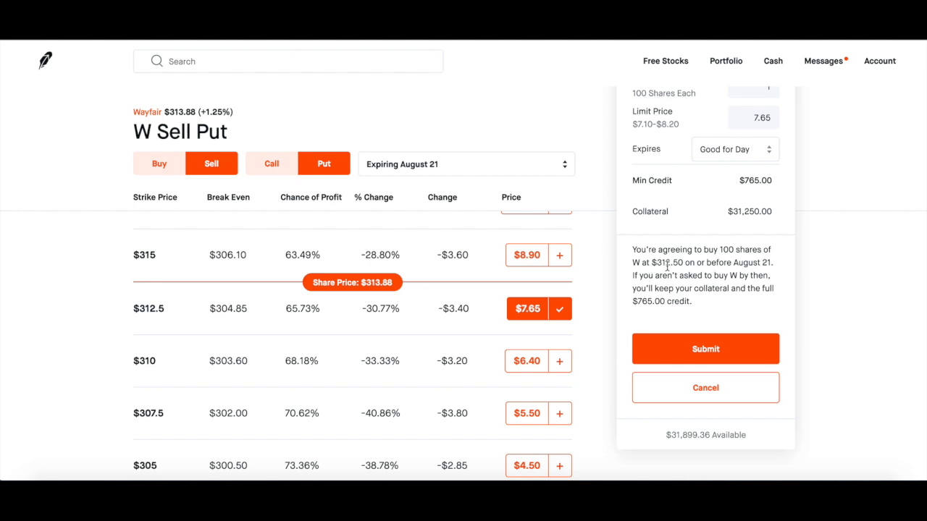
mouse_move(764, 262)
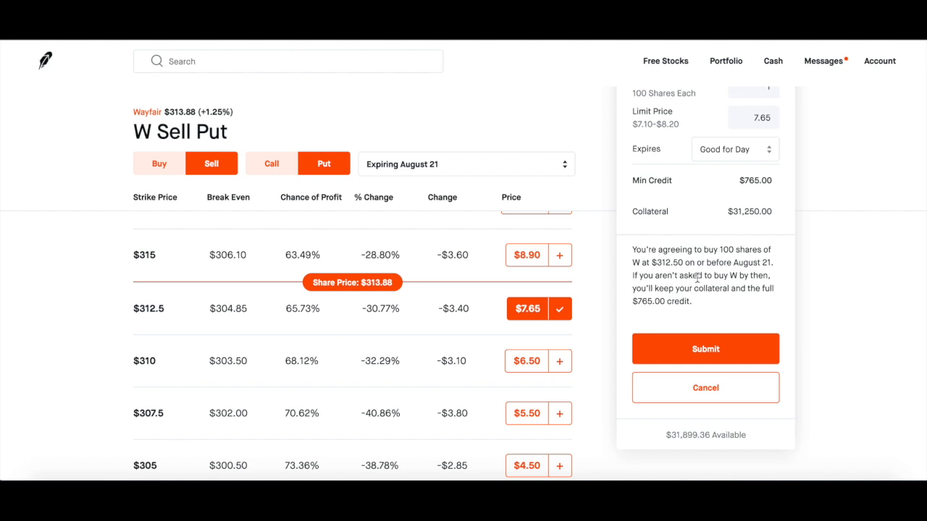
mouse_move(726, 289)
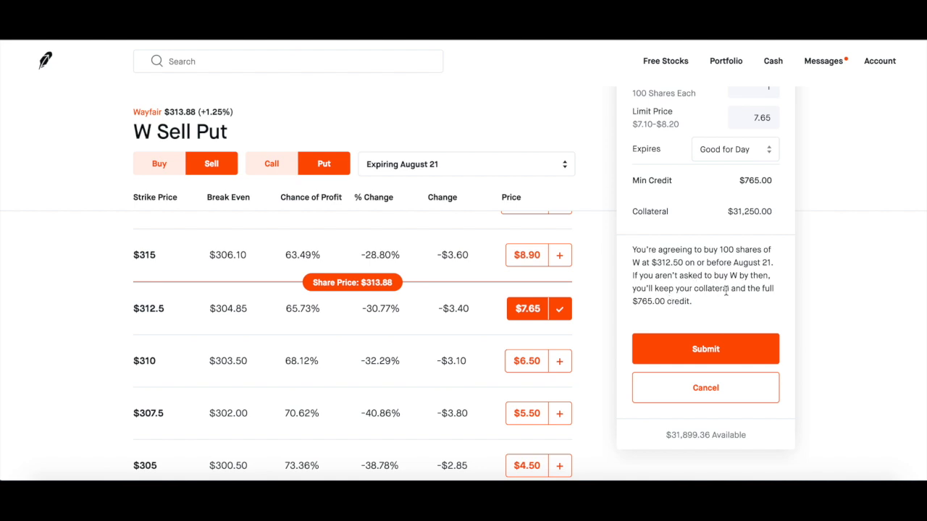
mouse_move(646, 315)
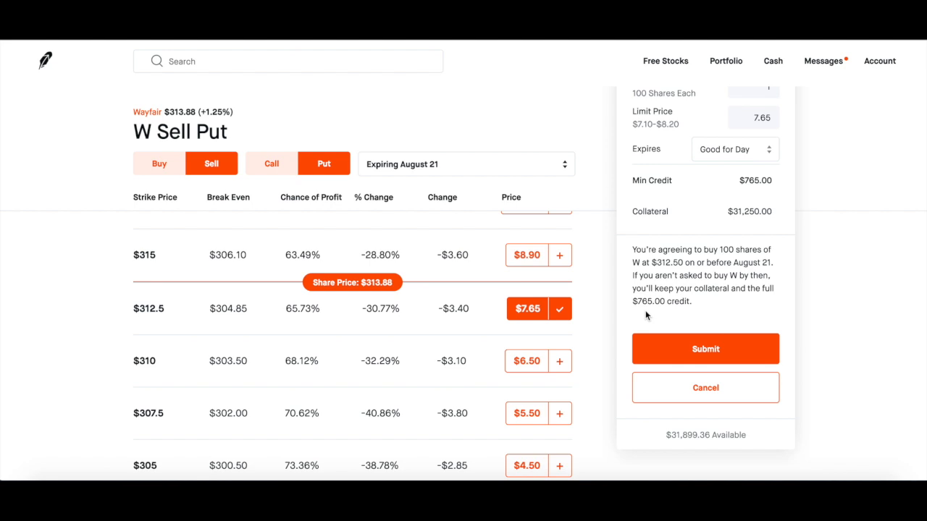
left_click(704, 348)
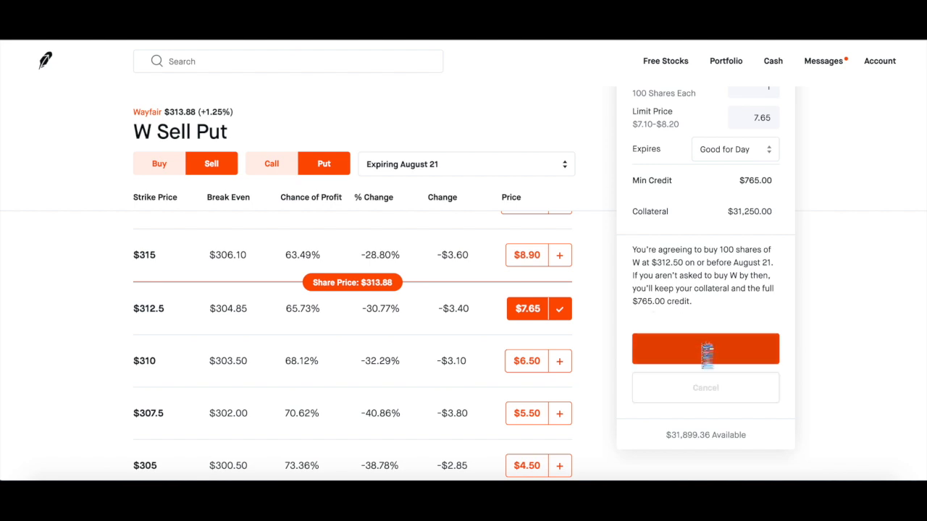
left_click(706, 348)
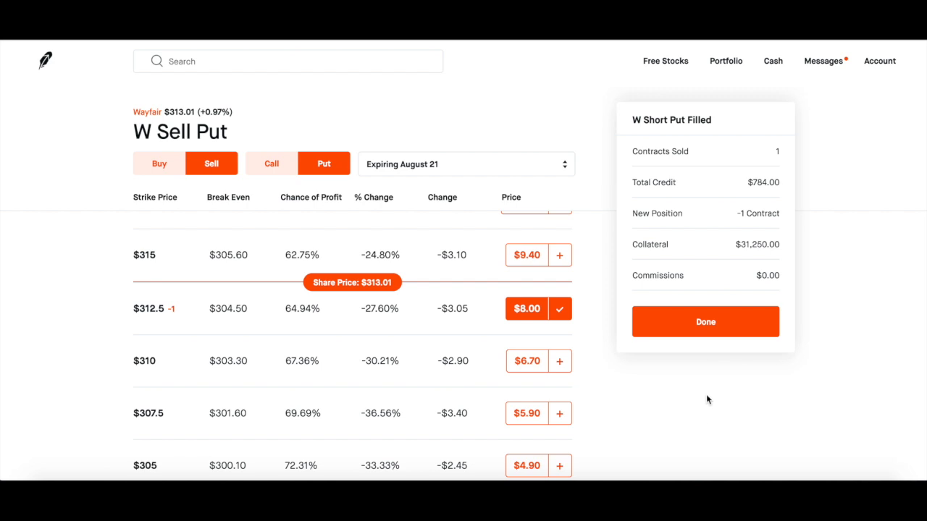
mouse_move(717, 158)
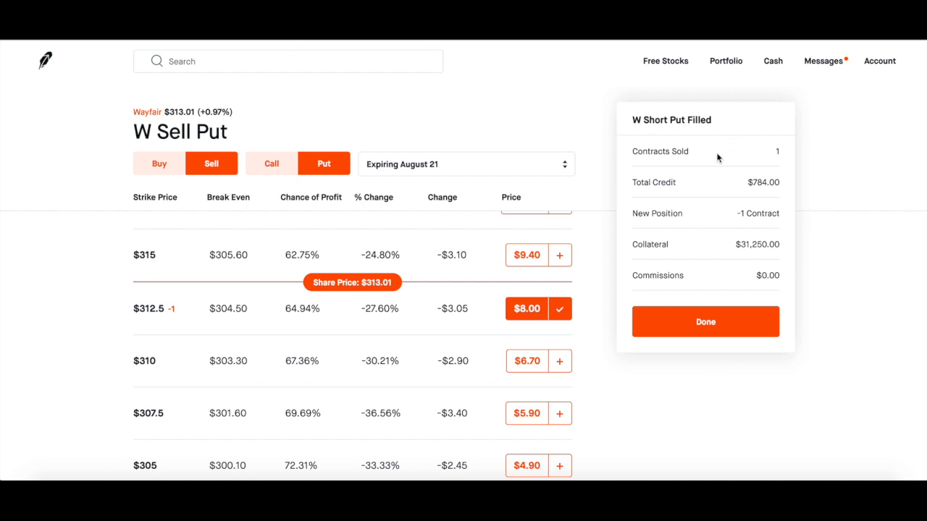
mouse_move(743, 193)
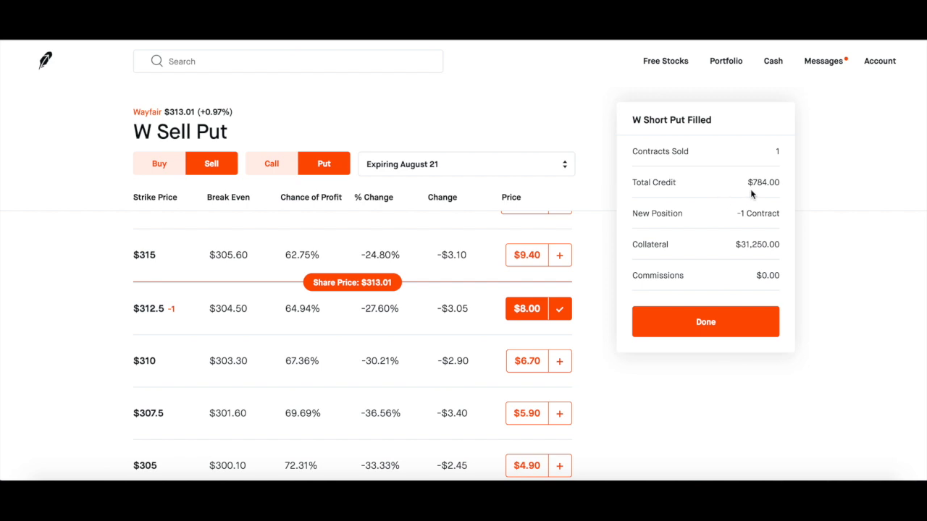
mouse_move(675, 268)
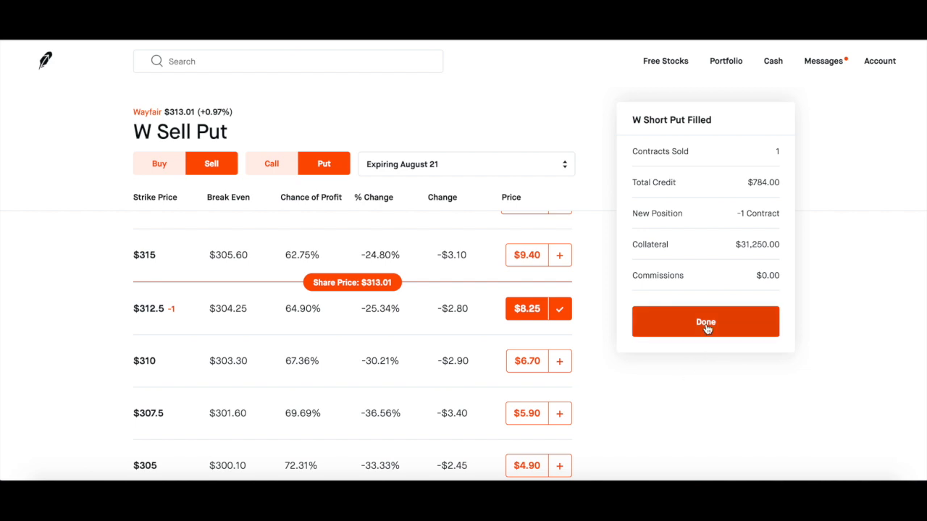
Step: Dismiss the fill confirmation, return to the home dashboard and expand the $100 or Less Puts watchlist
left_click(705, 321)
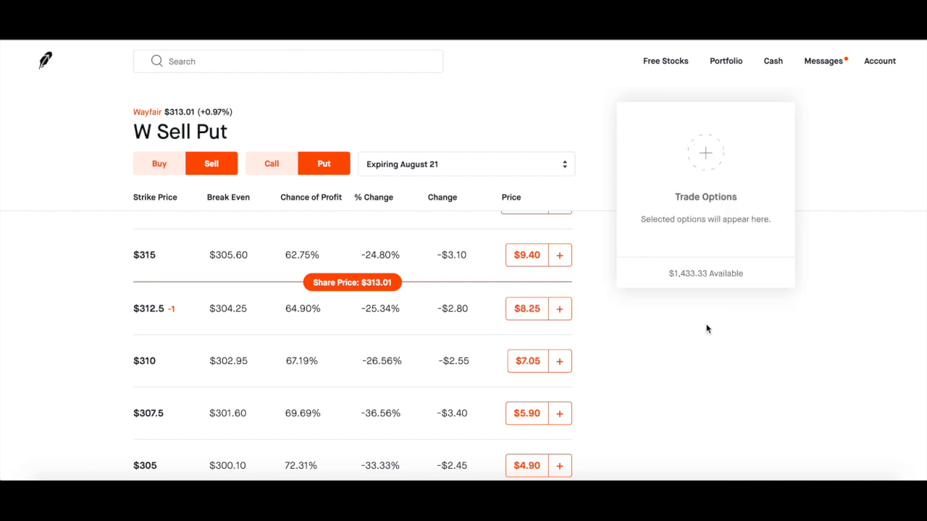
scroll("up", 3)
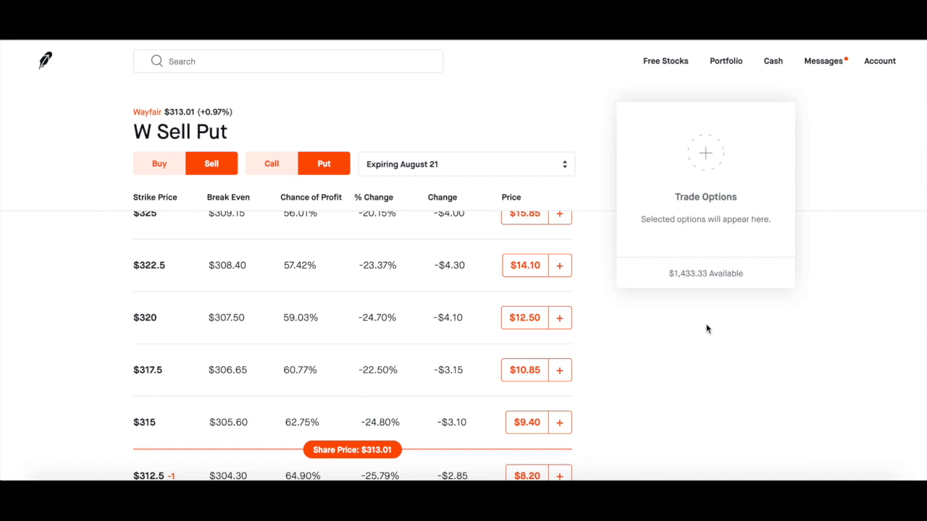
mouse_move(684, 287)
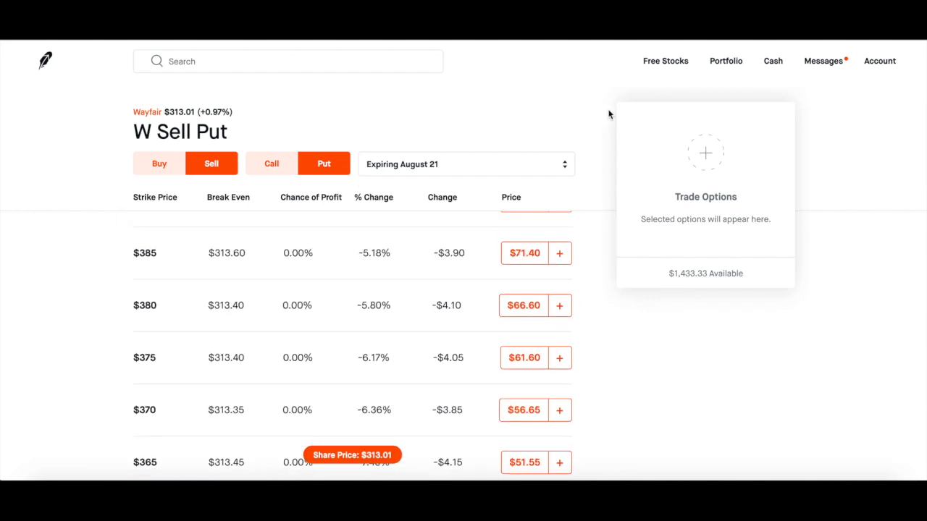
left_click(726, 61)
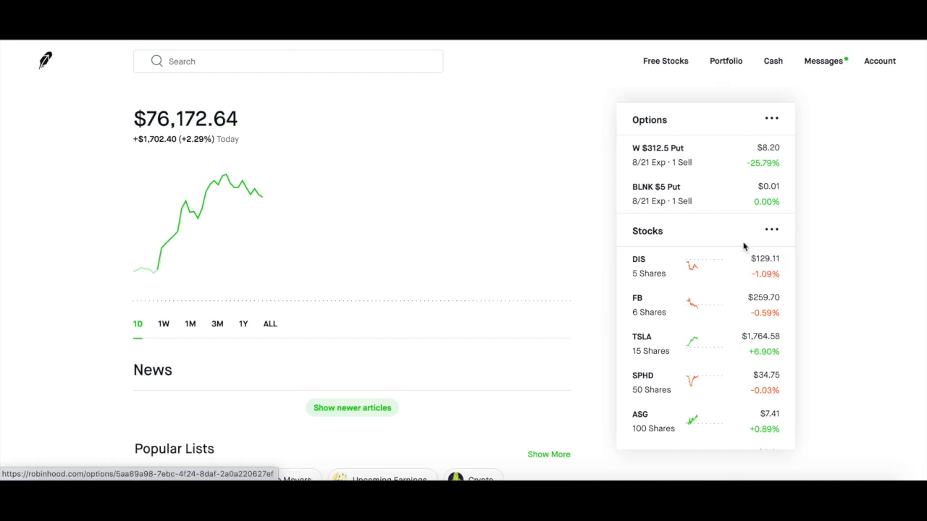
scroll("down", 3)
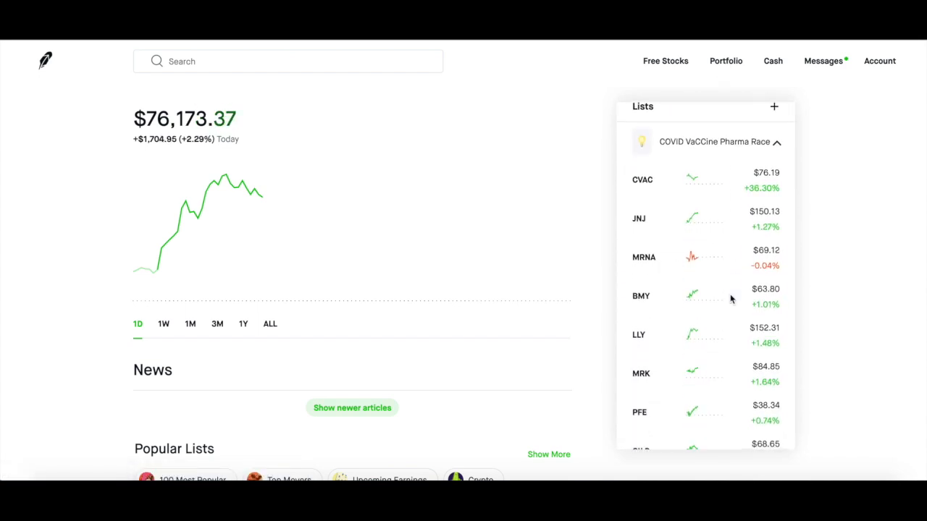
left_click(776, 141)
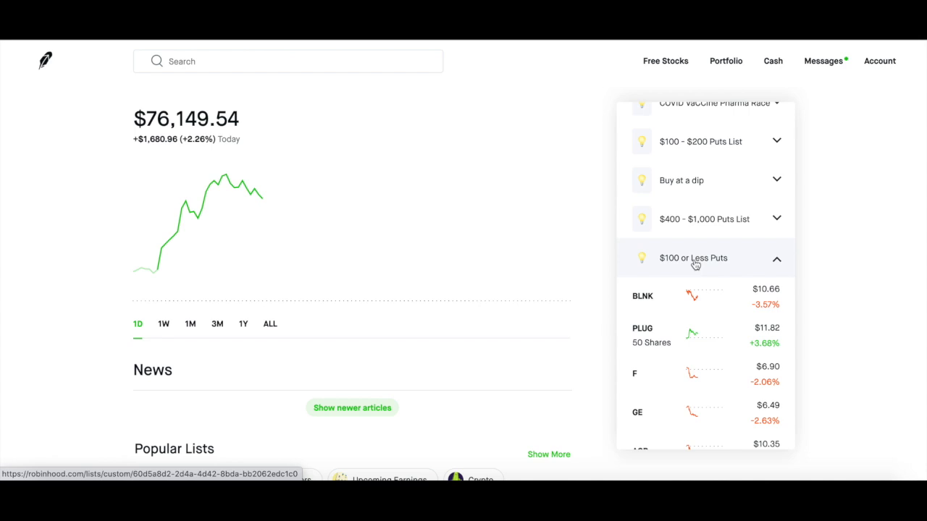
Step: Open the full $100 or Less Puts list and scroll down toward the Plug Power row
left_click(693, 258)
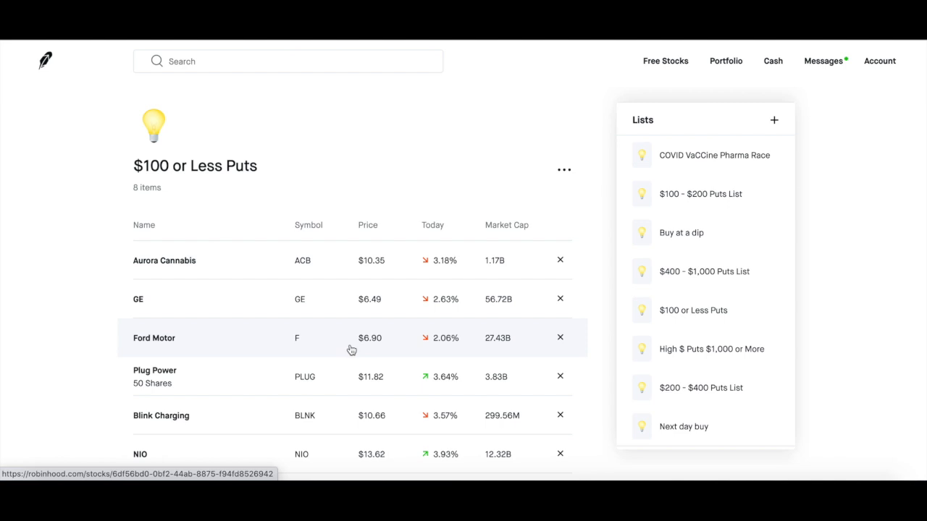
scroll("down", 3)
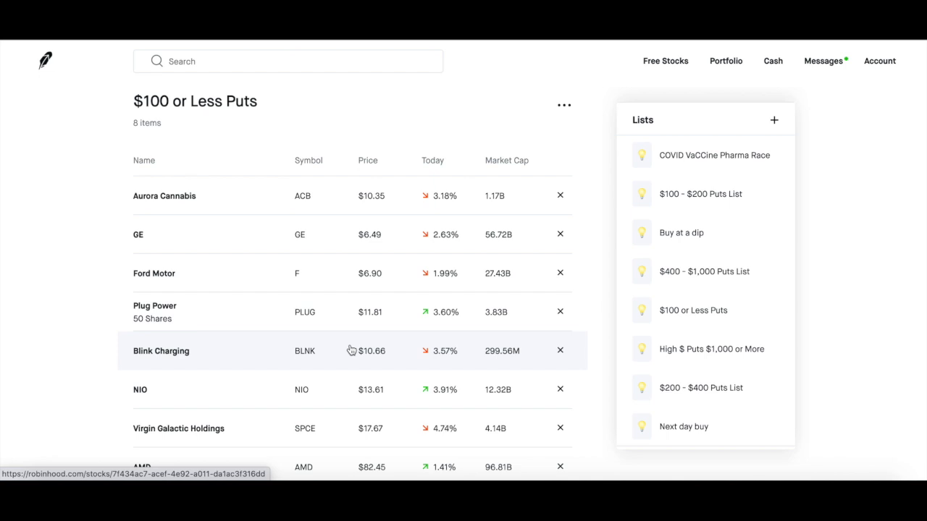
mouse_move(335, 321)
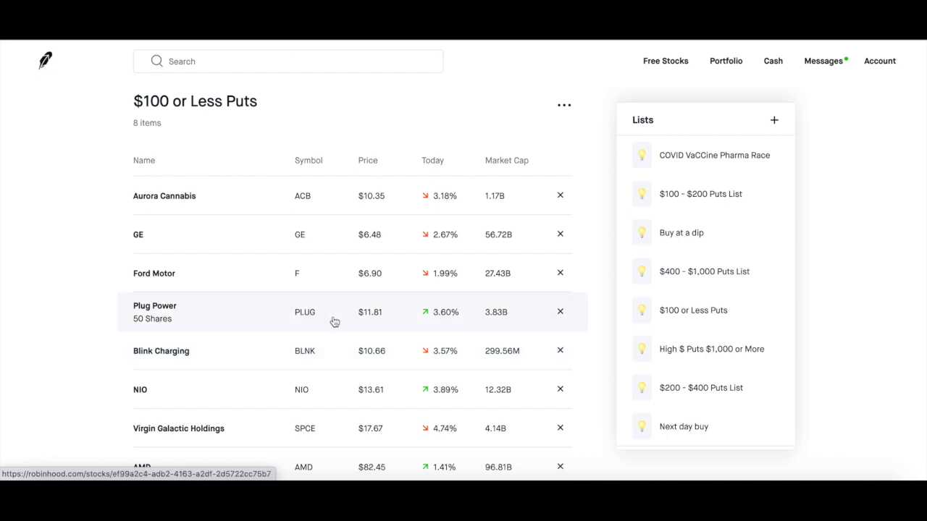
scroll("down", 3)
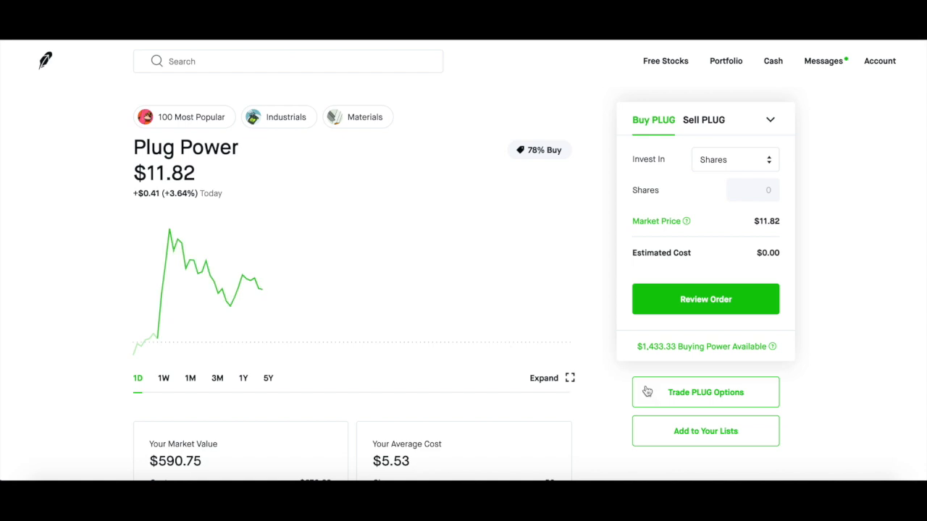
left_click(704, 392)
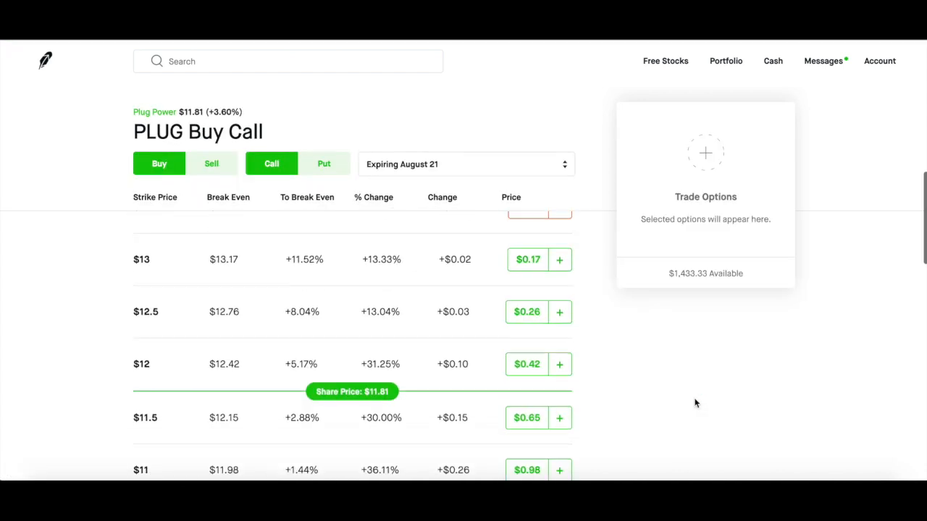
left_click(211, 163)
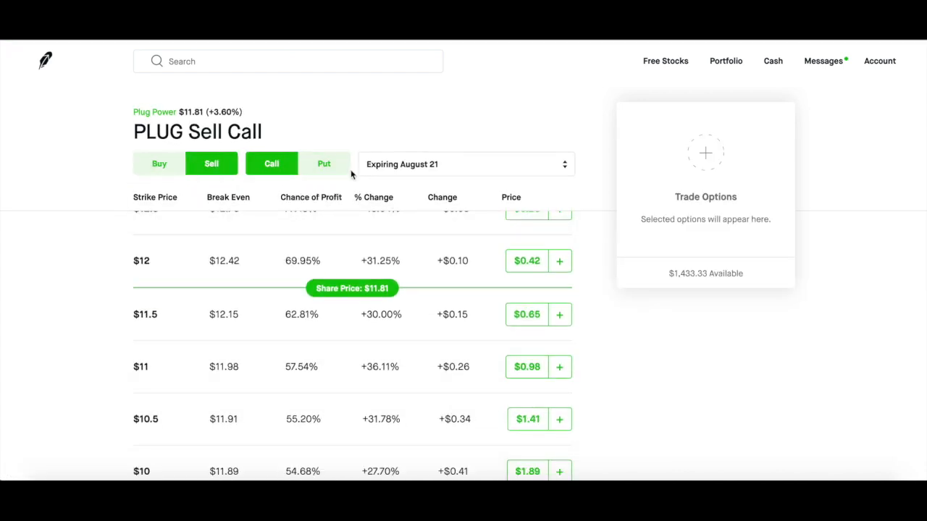
left_click(323, 163)
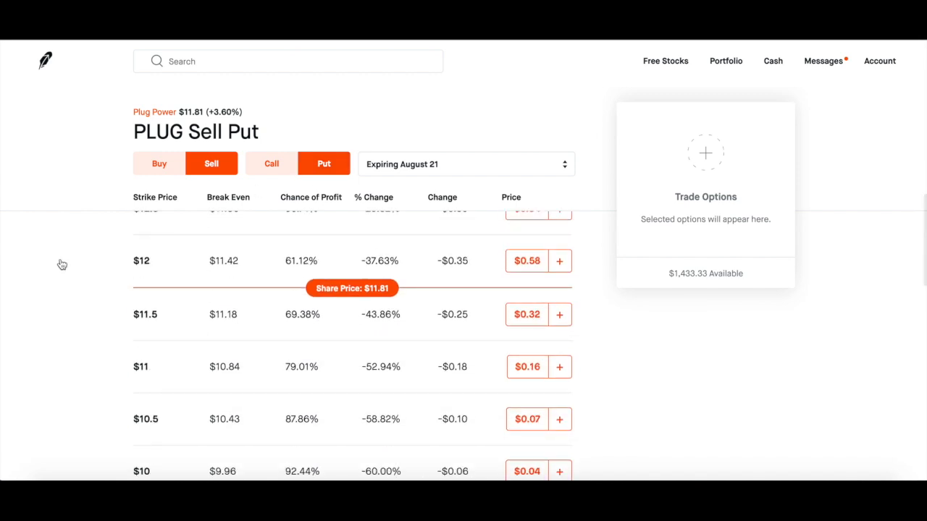
mouse_move(224, 203)
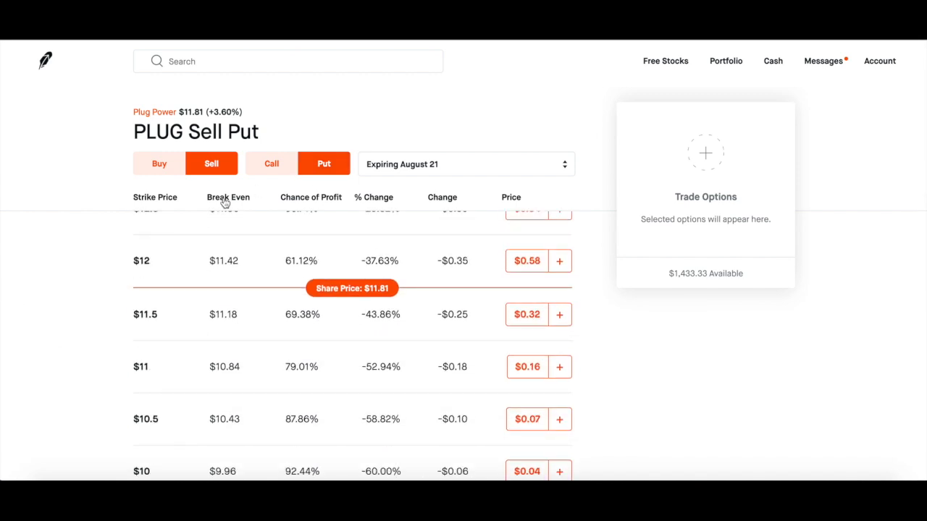
mouse_move(156, 328)
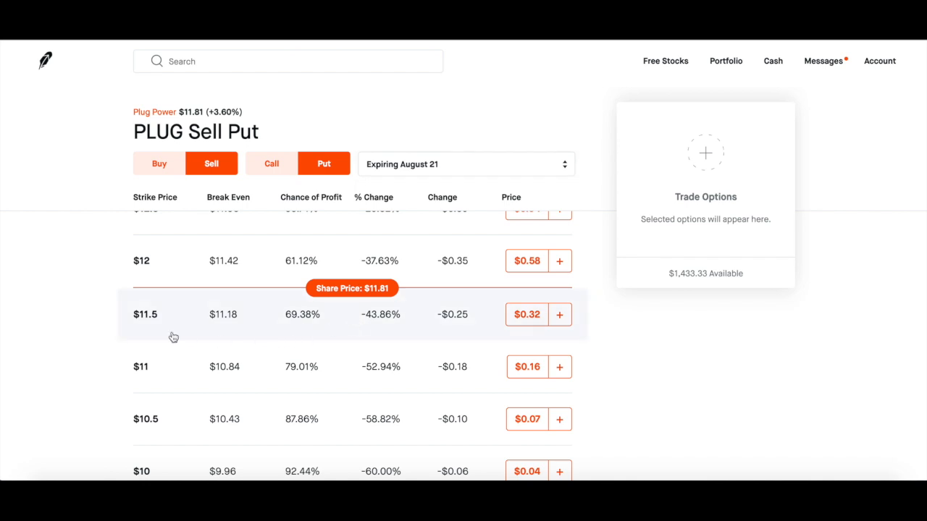
mouse_move(527, 331)
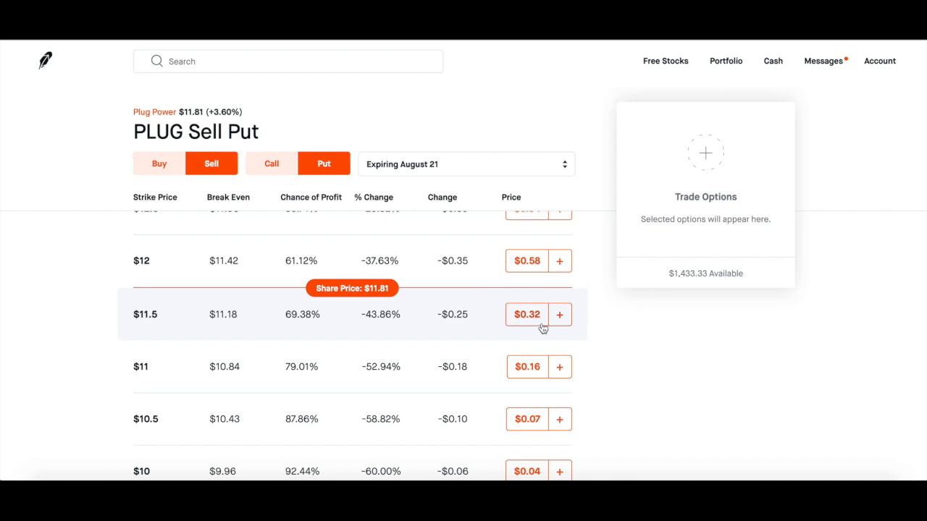
mouse_move(155, 323)
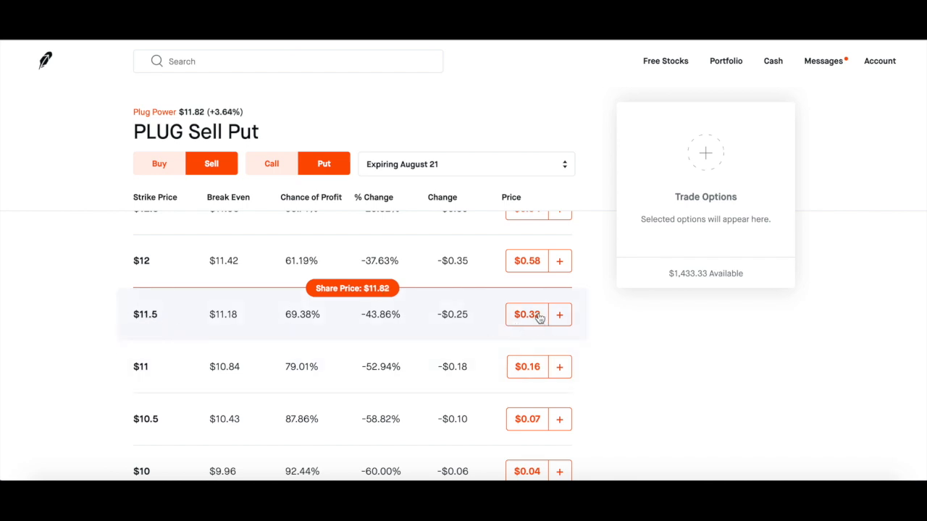
Step: Add the PLUG $11.5 August 21 put, enter 1 contract at $0.32 and review without submitting
left_click(559, 313)
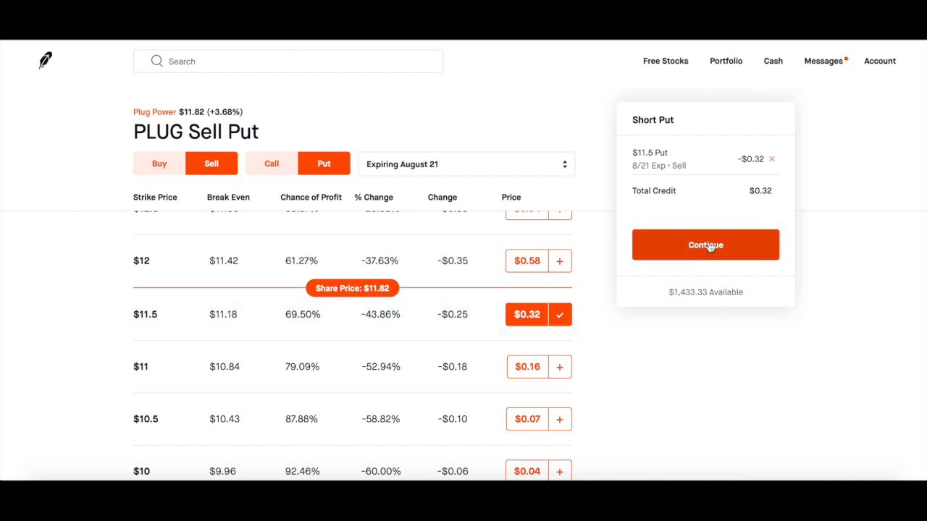
left_click(705, 245)
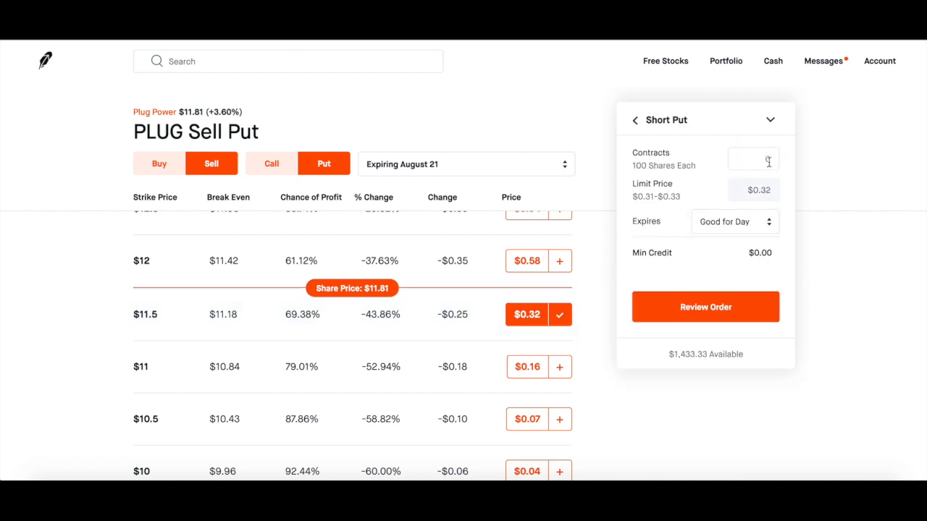
type("1")
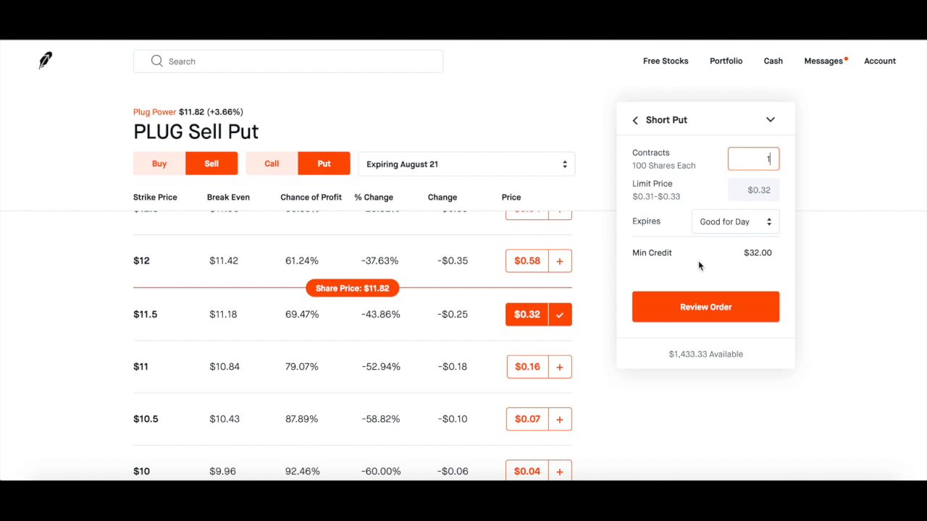
left_click(705, 306)
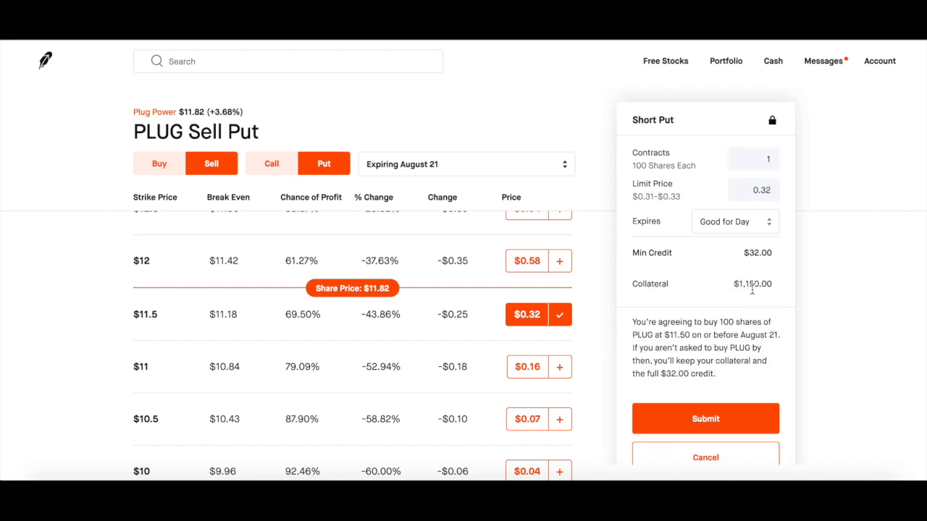
mouse_move(744, 296)
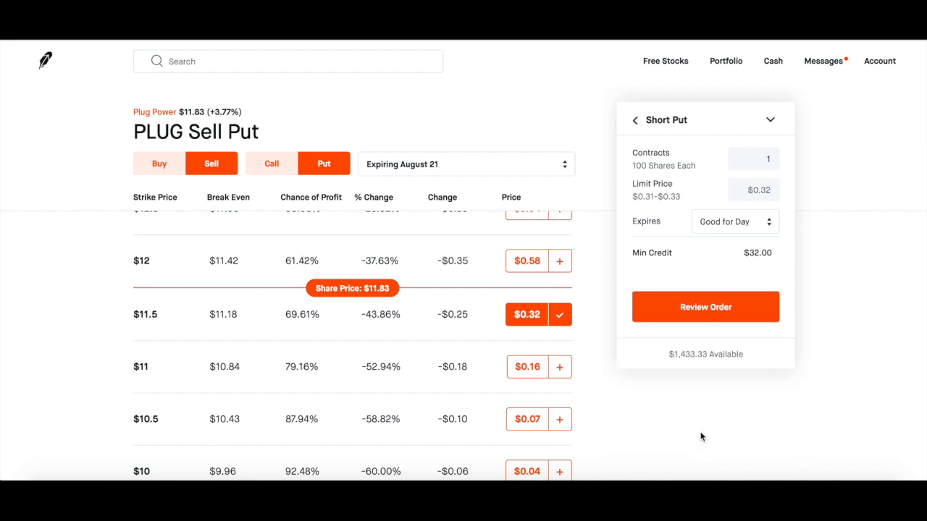
mouse_move(664, 60)
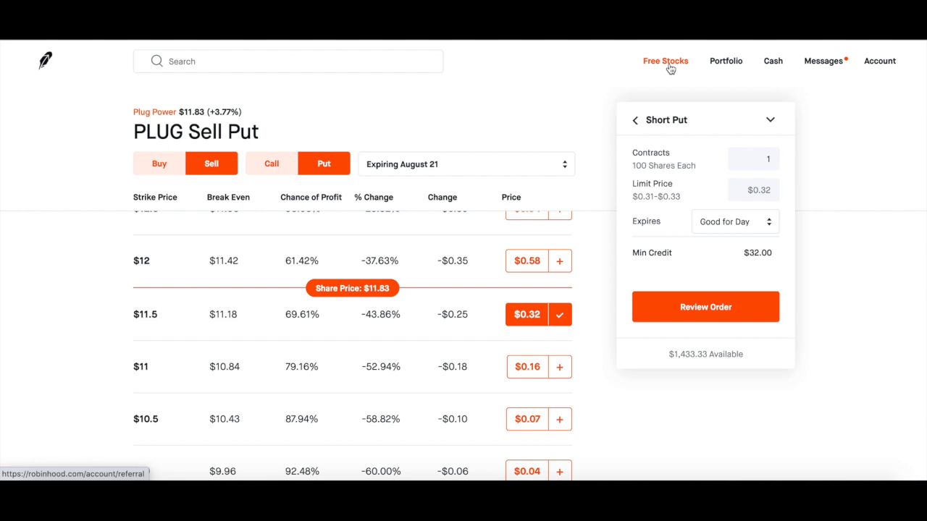
Step: Return to the portfolio, open Amazon's options chain and switch it to Sell for August 21 calls
left_click(665, 61)
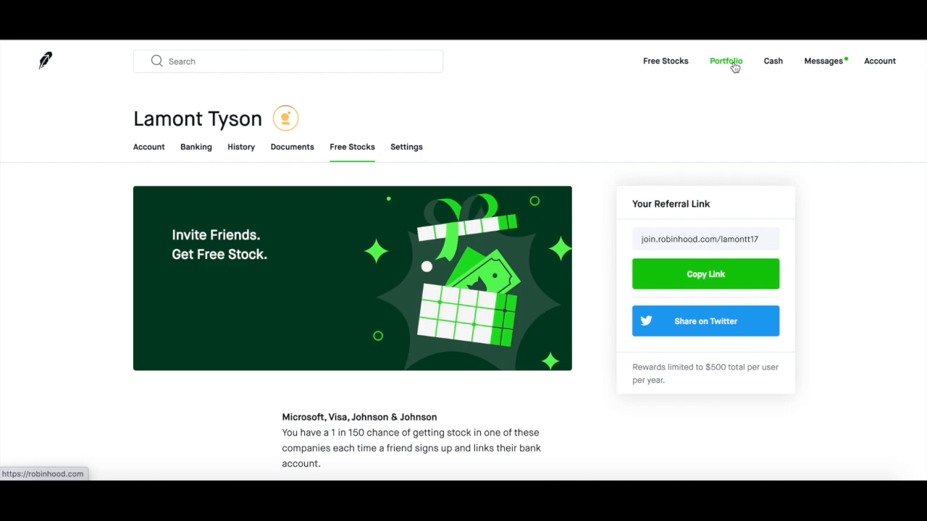
left_click(725, 60)
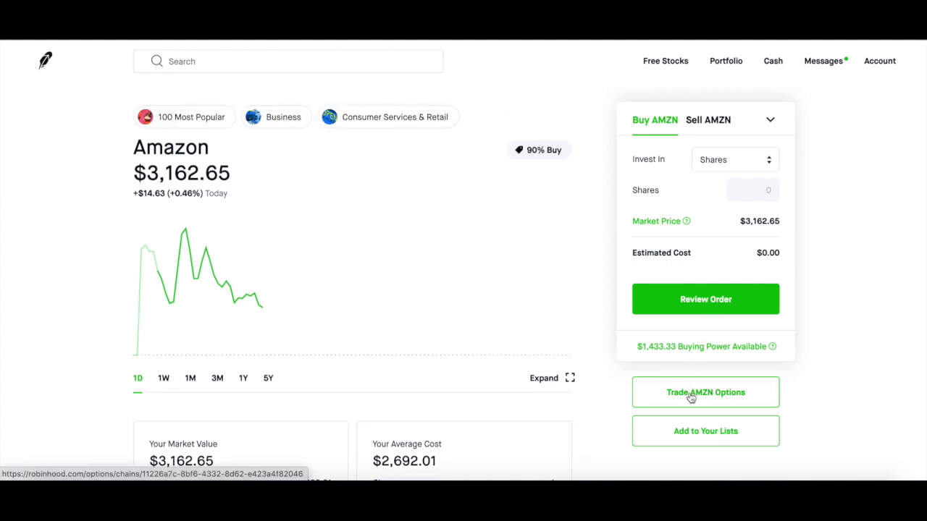
left_click(706, 392)
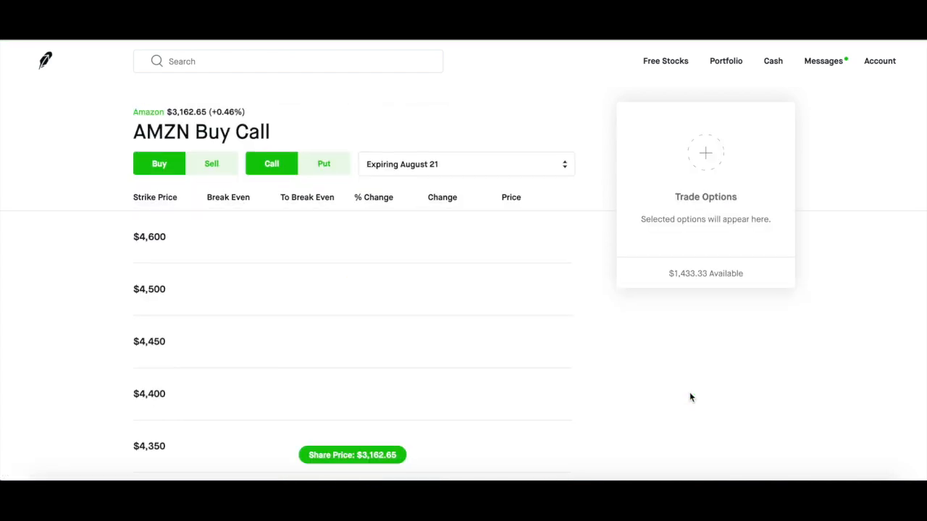
left_click(212, 163)
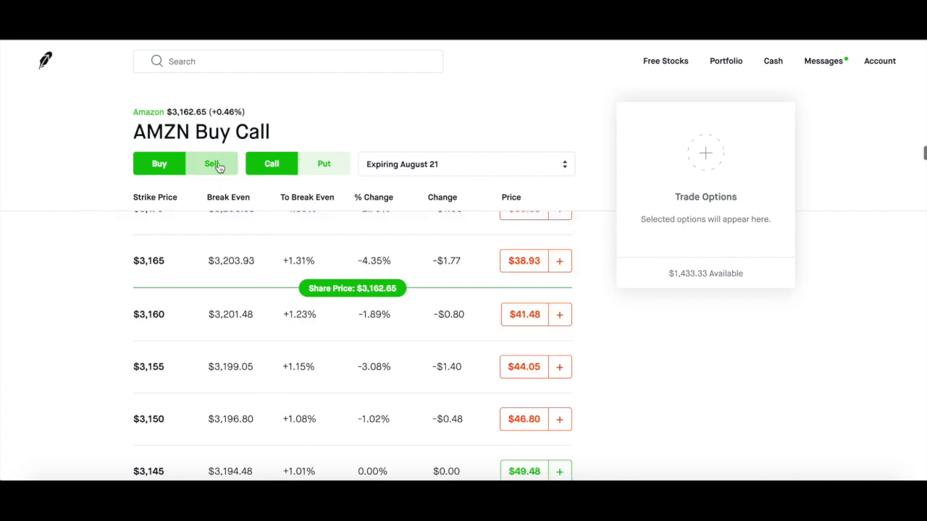
left_click(211, 164)
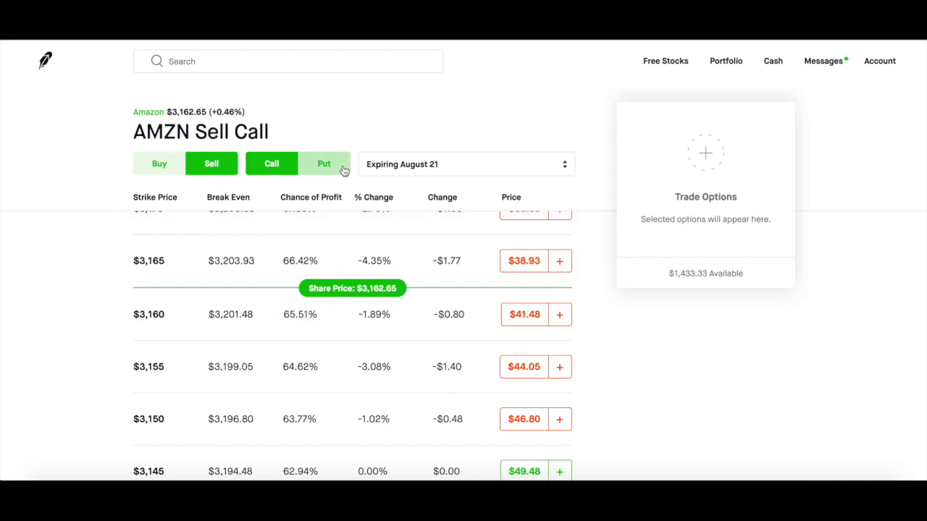
Step: Switch Amazon's chain to sell puts and browse strikes near the $3,161 share price
left_click(324, 164)
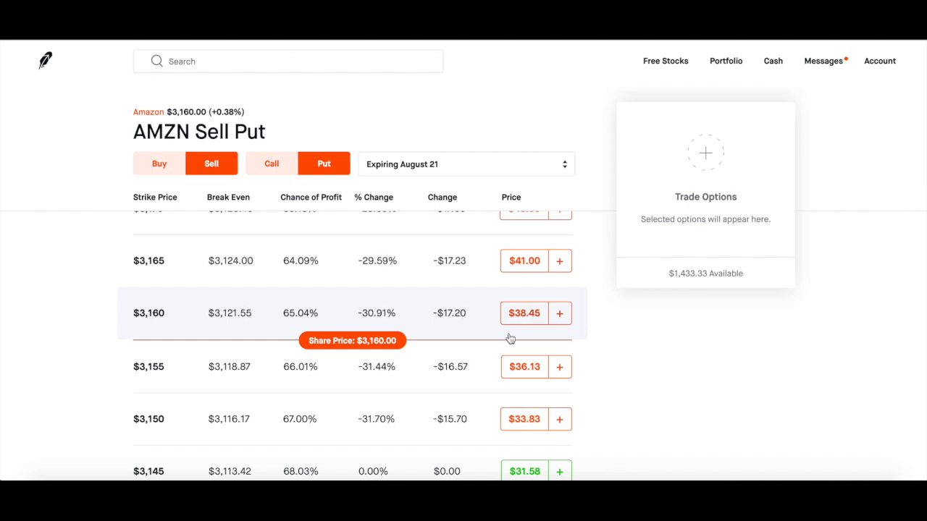
scroll("down", 3)
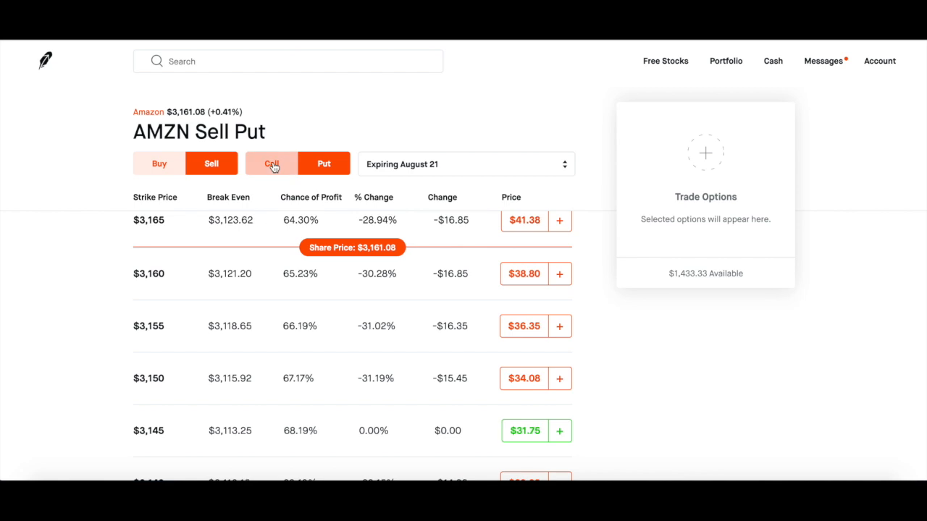
mouse_move(275, 171)
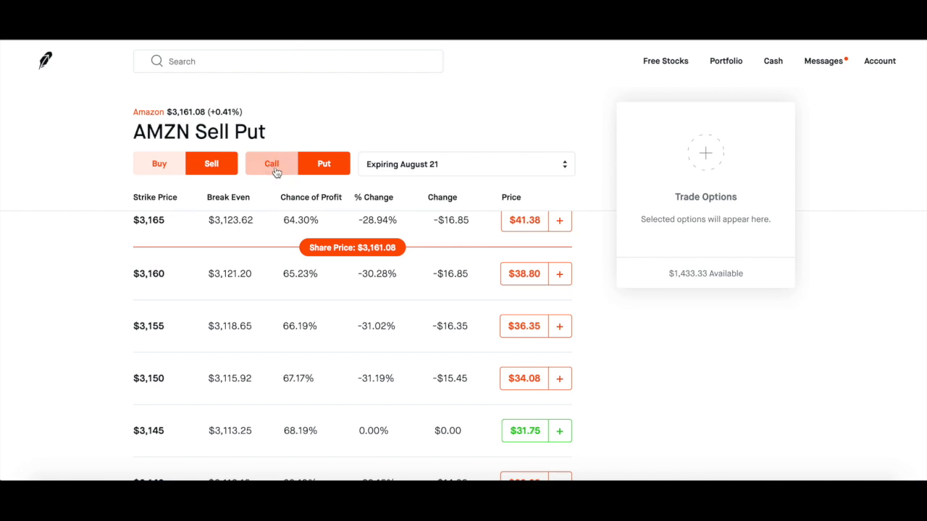
Step: Switch Amazon's chain back to August 21 sell calls with no strike chosen
left_click(272, 163)
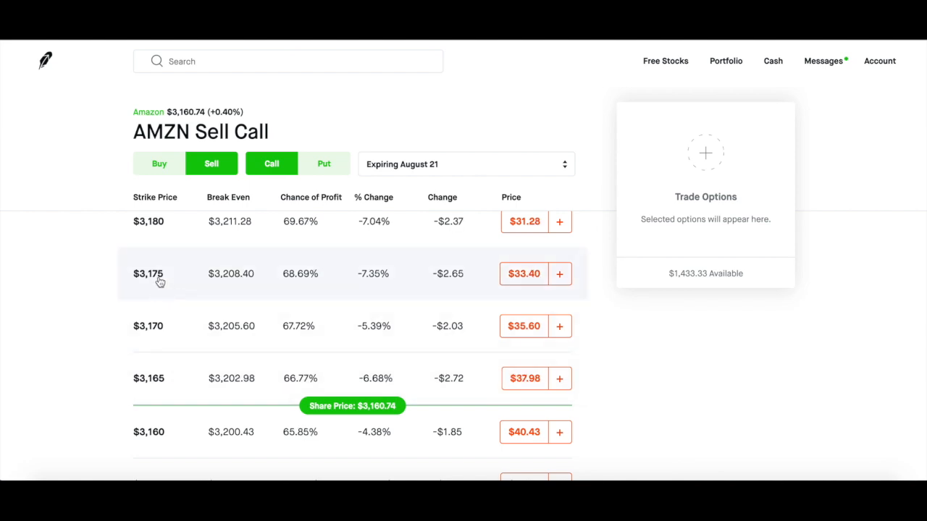
mouse_move(167, 290)
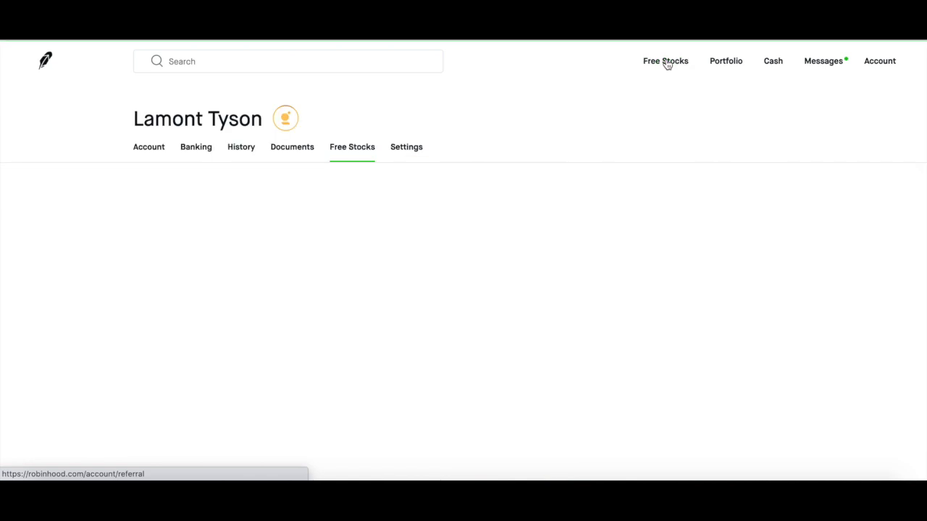
Step: Visit the free stock referral page, then return to the portfolio home listing W and BLNK puts
left_click(664, 61)
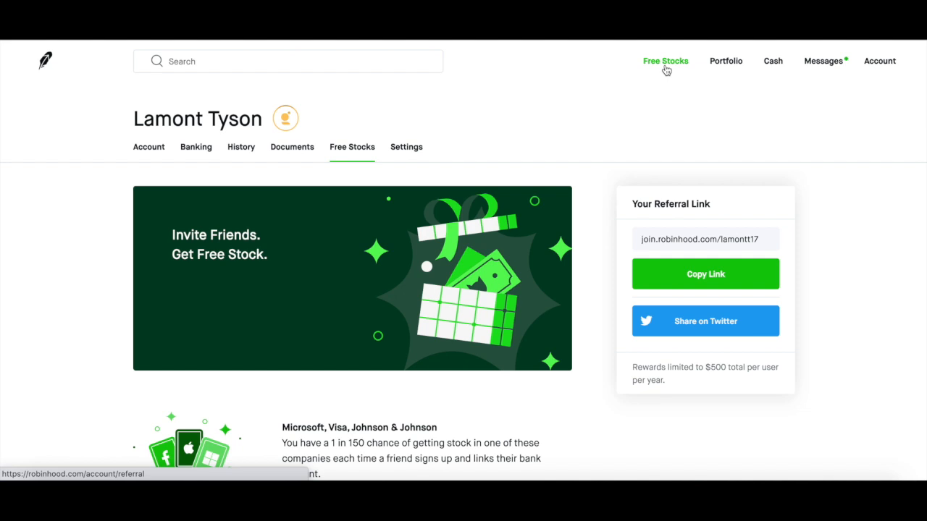
mouse_move(726, 61)
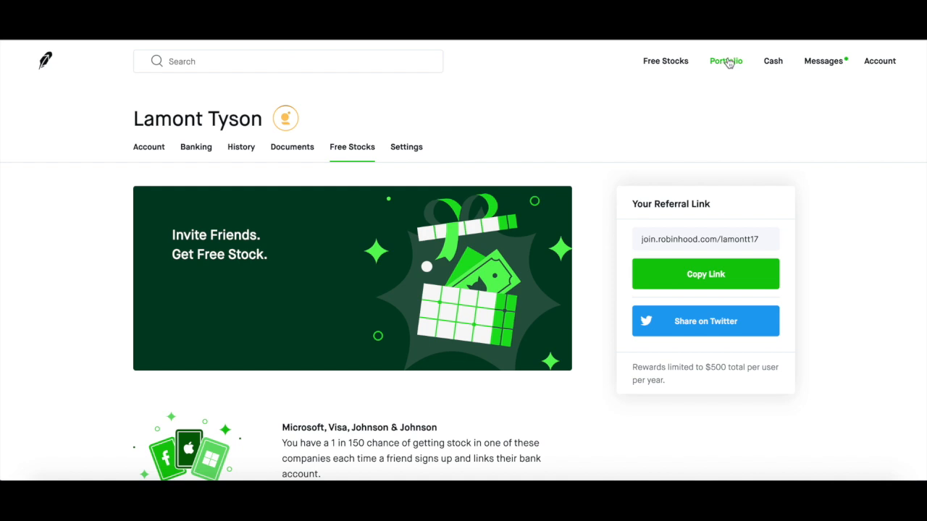
left_click(726, 60)
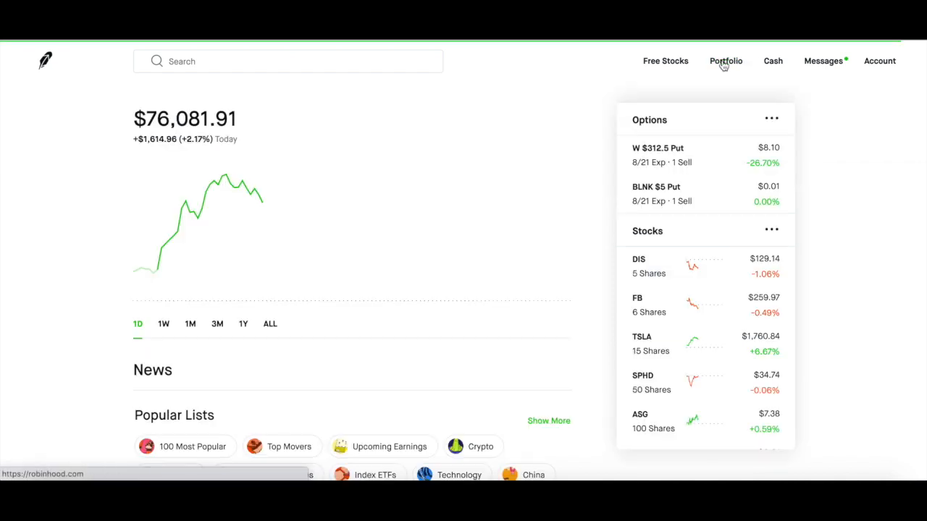